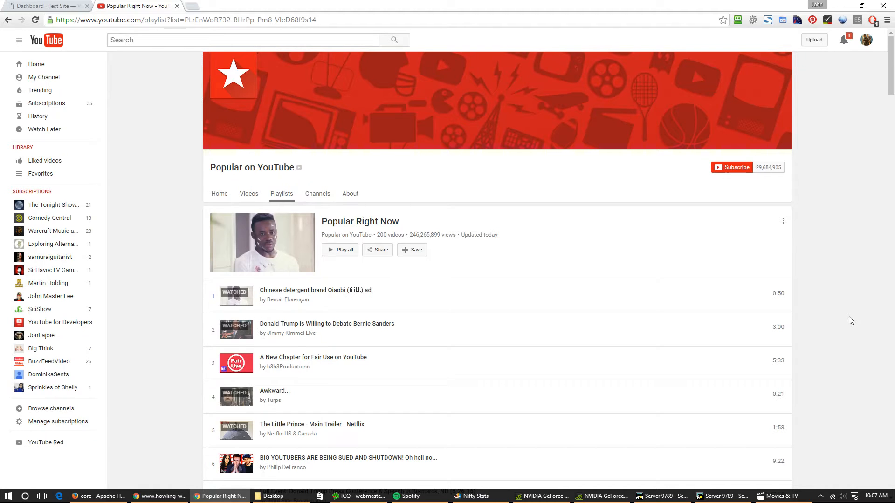
{"action": "mouse_move", "coordinate": [251, 167]}
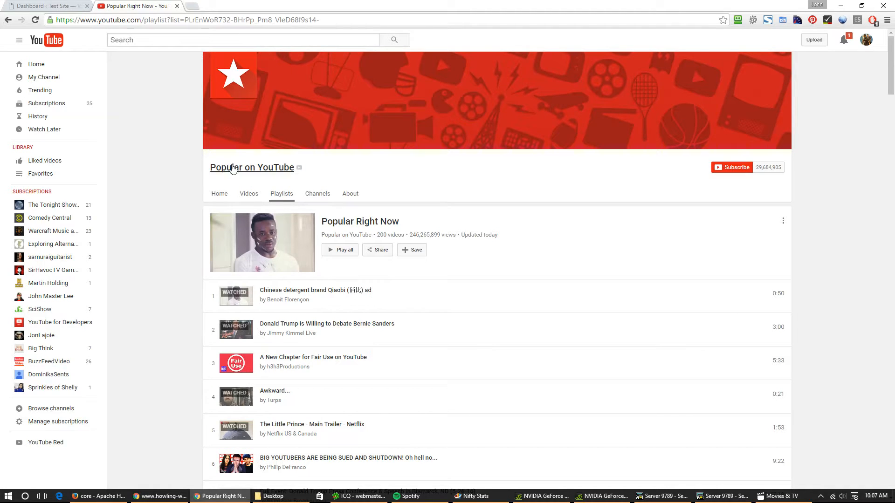
{"action": "mouse_move", "coordinate": [265, 182]}
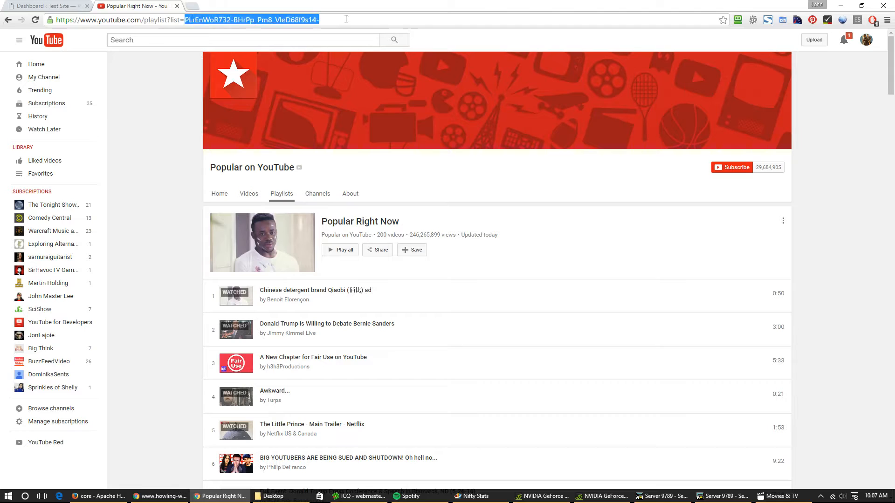
Step: Return to the WordPress dashboard and open Video Blogster's Make Video Feed page
{"action": "left_click", "coordinate": [43, 6]}
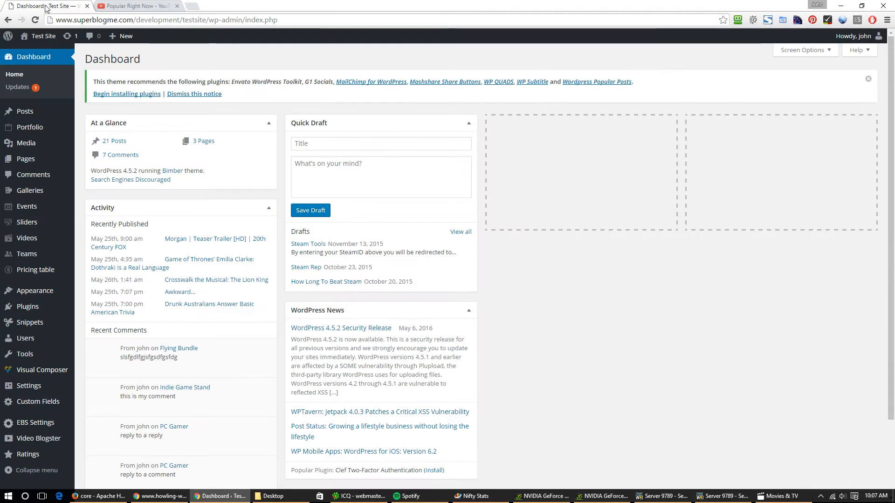
{"action": "left_click", "coordinate": [38, 438]}
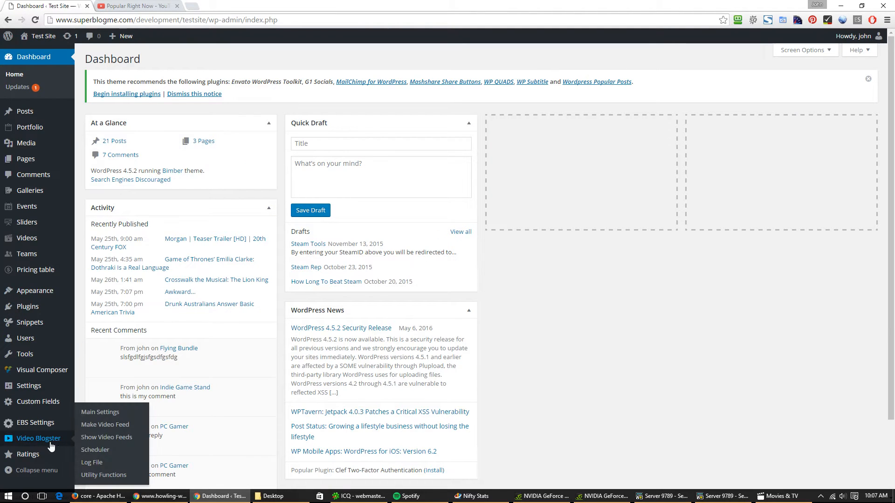
{"action": "left_click", "coordinate": [105, 424]}
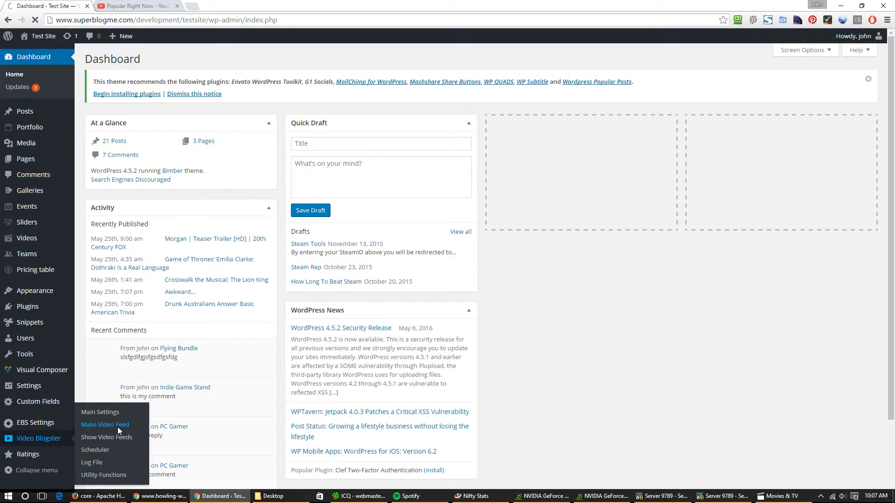
{"action": "left_click", "coordinate": [104, 424]}
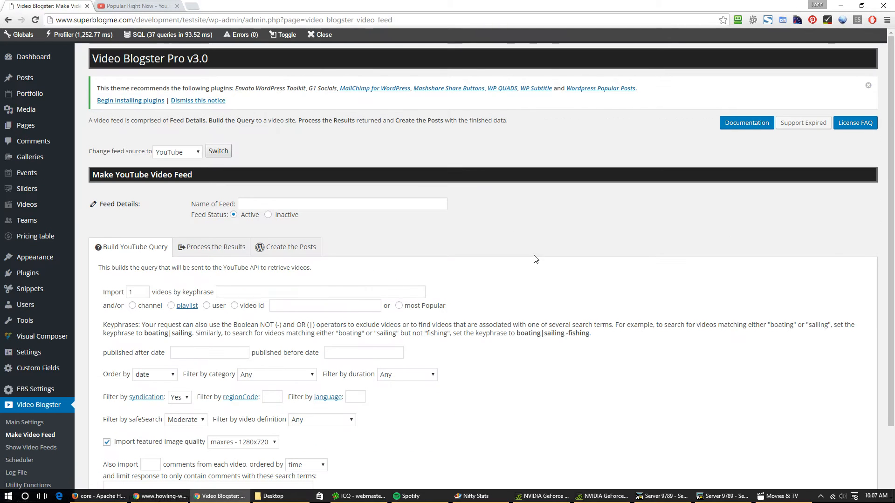
Step: Set the YouTube feed's import count to 21 videos
{"action": "scroll", "scroll_direction": "down", "scroll_amount": 3}
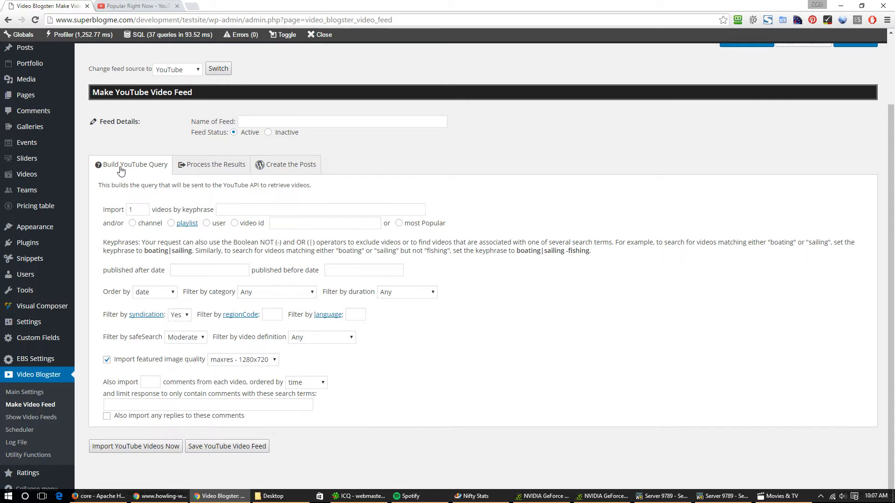
{"action": "mouse_move", "coordinate": [153, 174]}
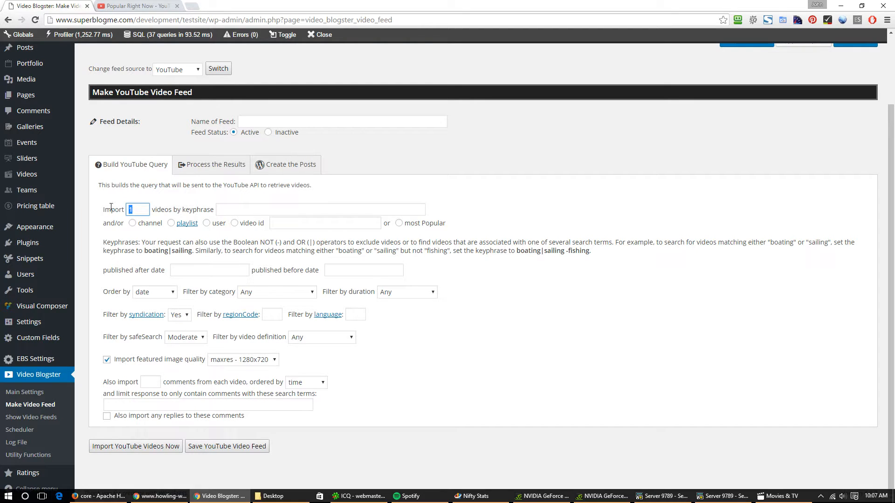
{"action": "type", "text": "21"}
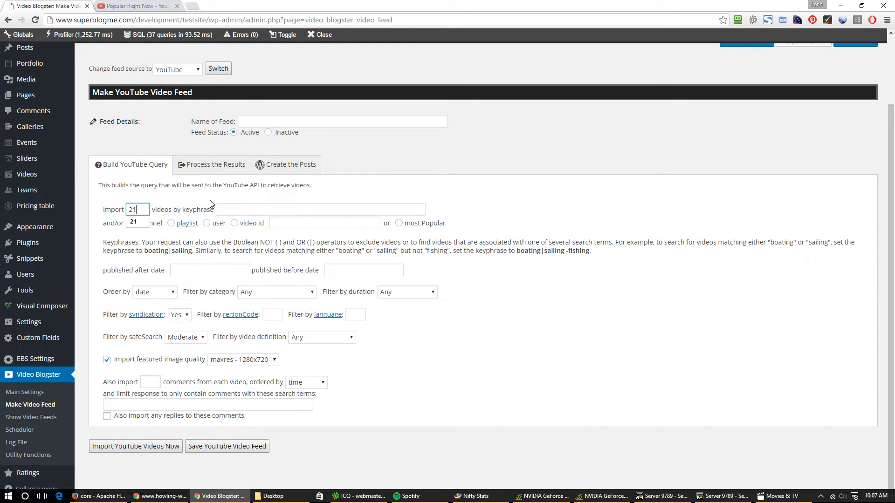
{"action": "mouse_move", "coordinate": [177, 227]}
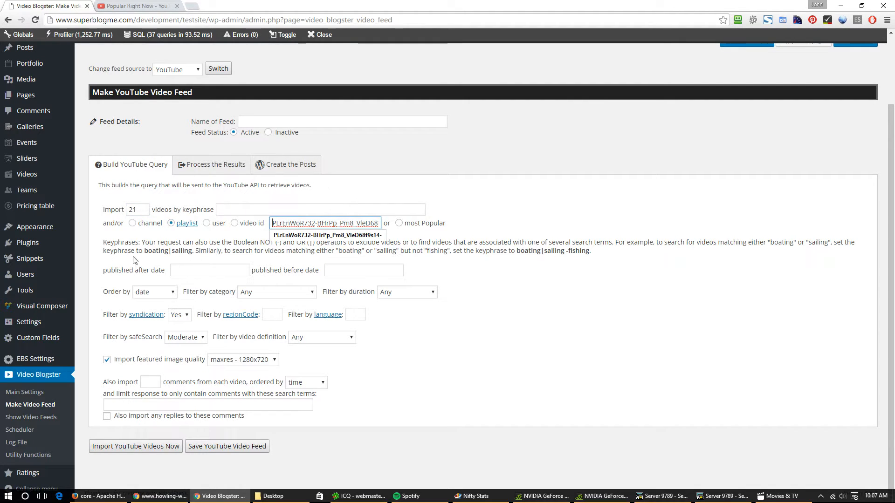
{"action": "mouse_move", "coordinate": [376, 377]}
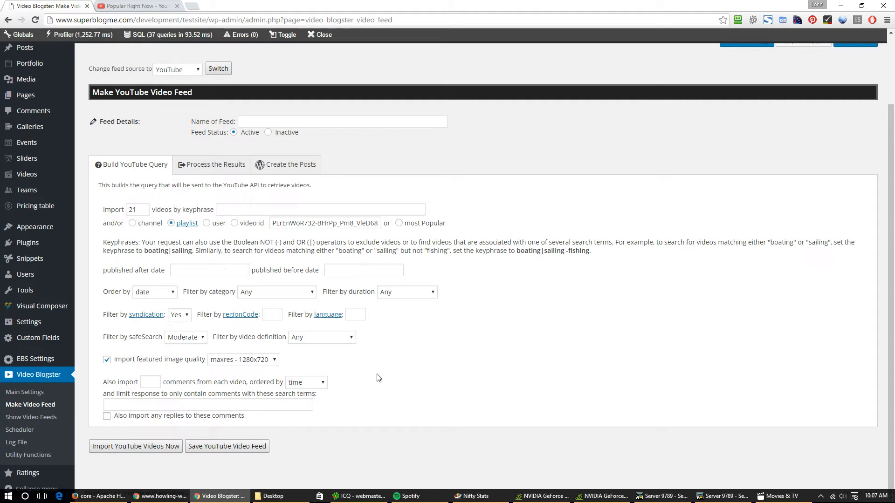
{"action": "mouse_move", "coordinate": [313, 343]}
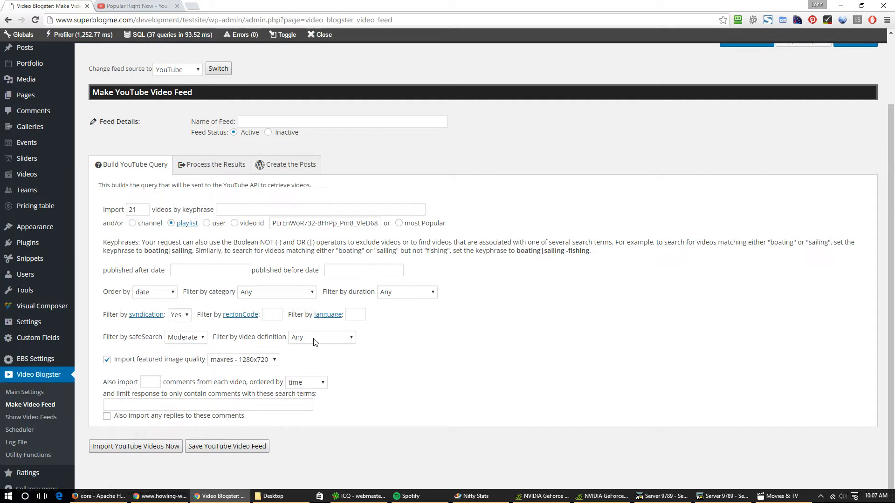
{"action": "mouse_move", "coordinate": [264, 307]}
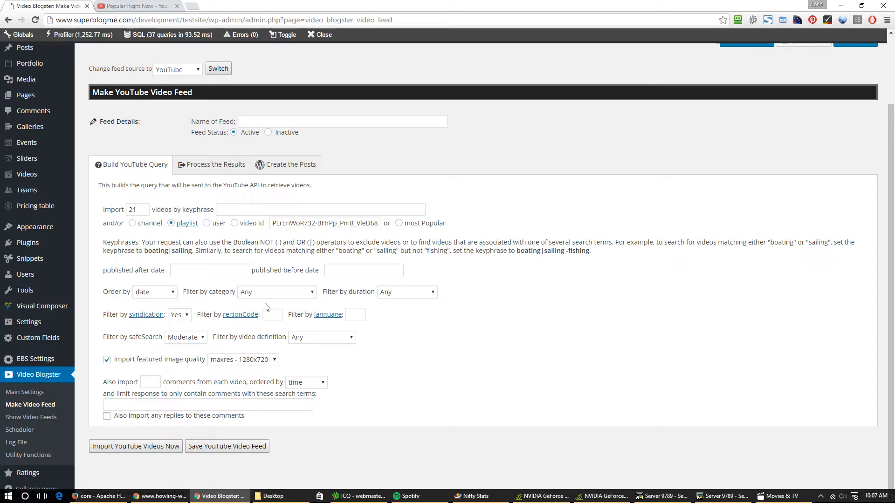
{"action": "mouse_move", "coordinate": [427, 295]}
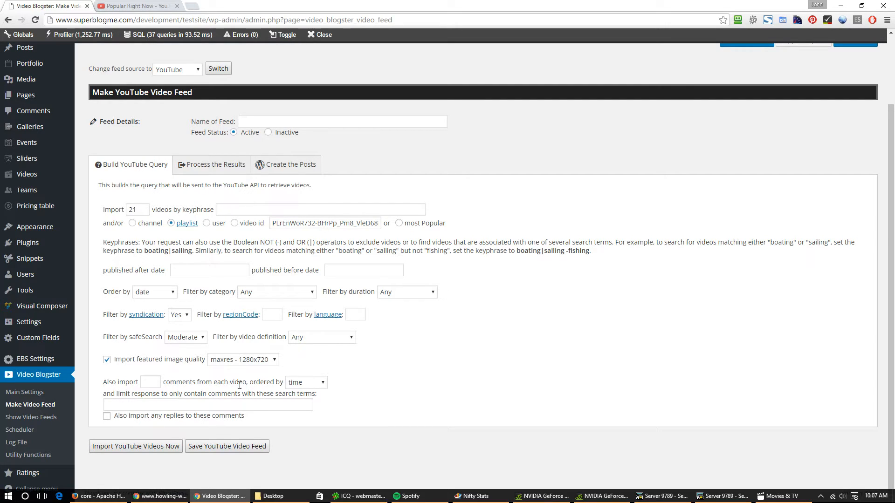
{"action": "mouse_move", "coordinate": [139, 359]}
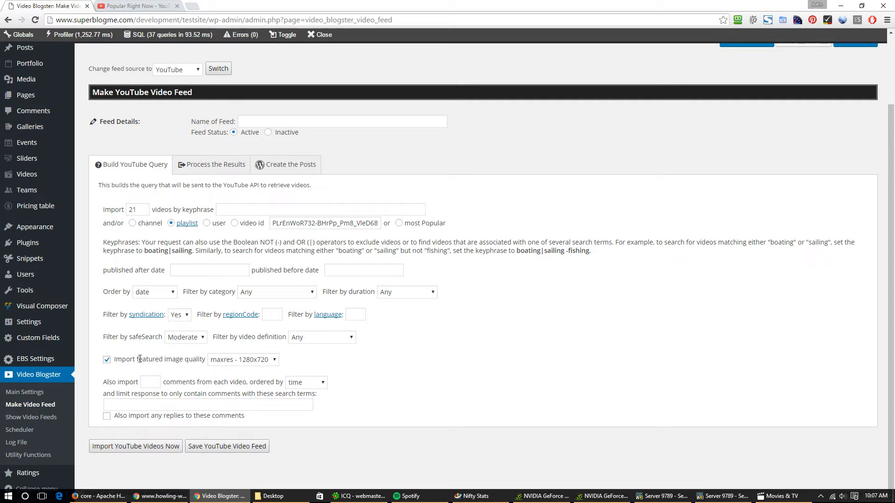
{"action": "mouse_move", "coordinate": [222, 359]}
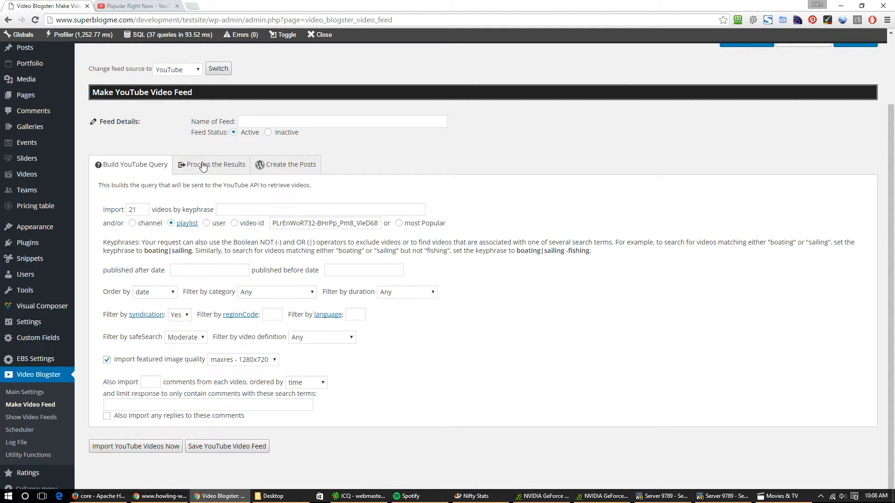
Step: Review the Process the Results filtering rules and default post title and content templates
{"action": "left_click", "coordinate": [215, 165]}
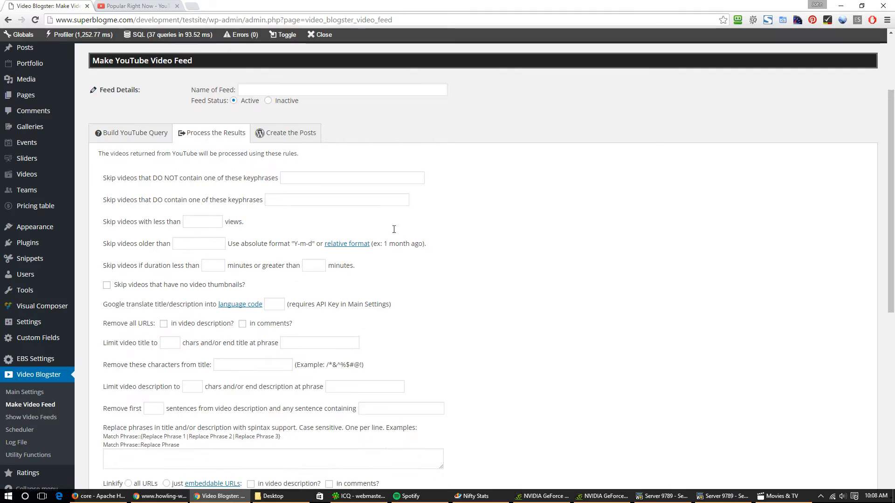
{"action": "scroll", "scroll_direction": "down", "scroll_amount": 3}
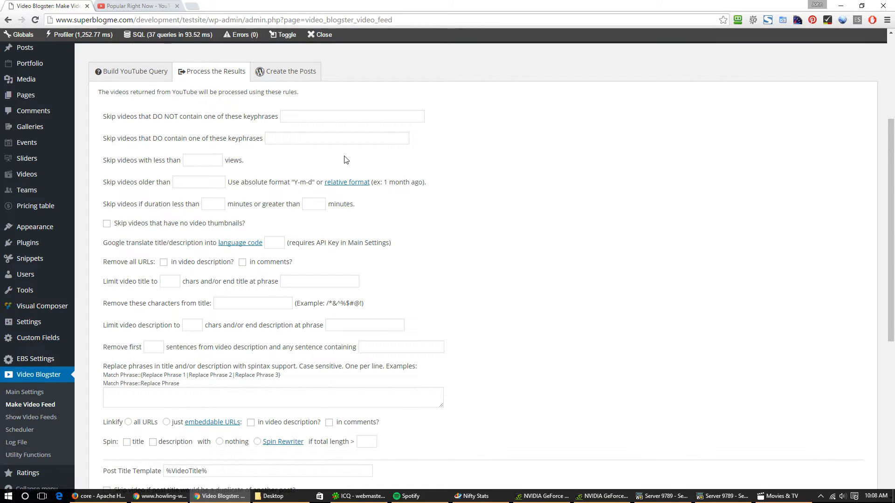
{"action": "mouse_move", "coordinate": [394, 185]}
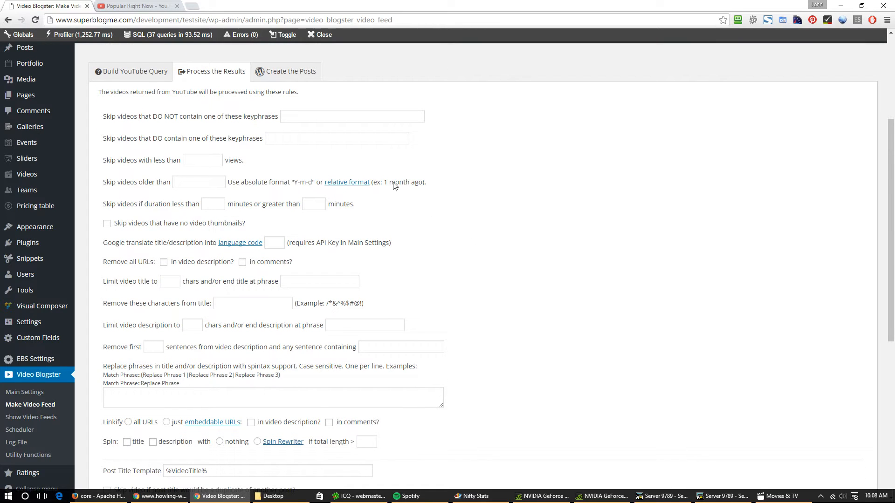
{"action": "scroll", "scroll_direction": "down", "scroll_amount": 3}
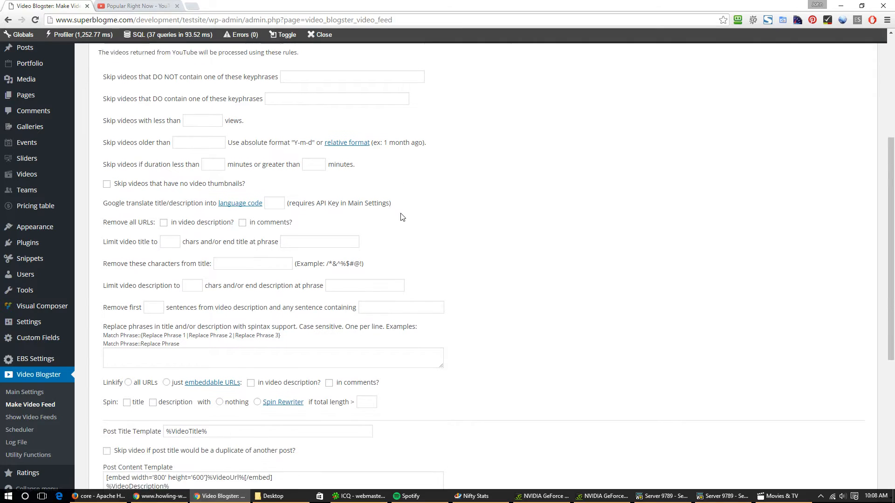
{"action": "scroll", "scroll_direction": "down", "scroll_amount": 3}
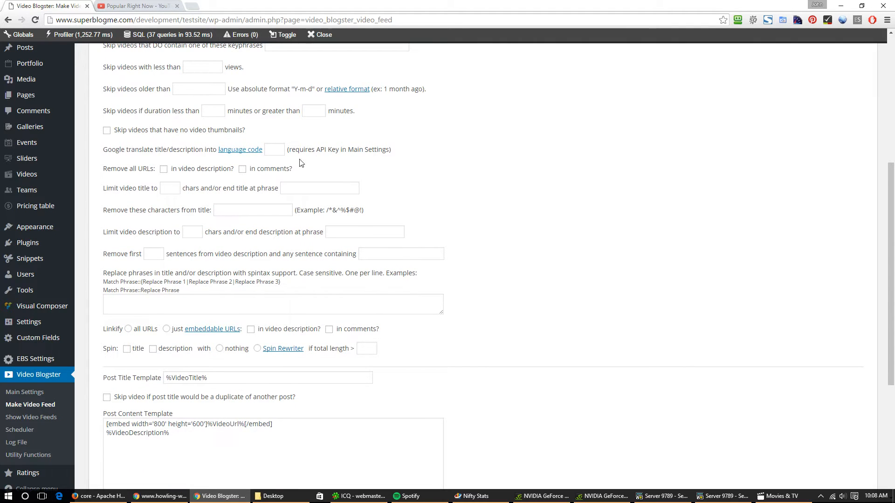
{"action": "scroll", "scroll_direction": "down", "scroll_amount": 3}
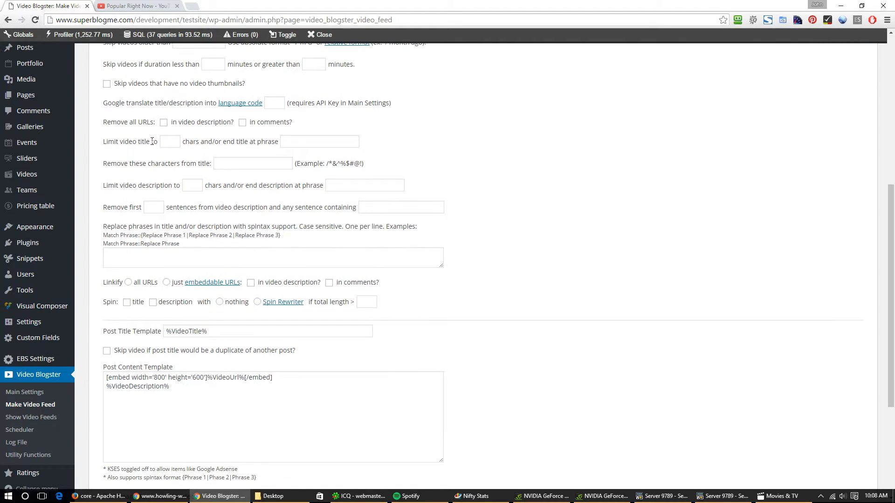
{"action": "scroll", "scroll_direction": "down", "scroll_amount": 3}
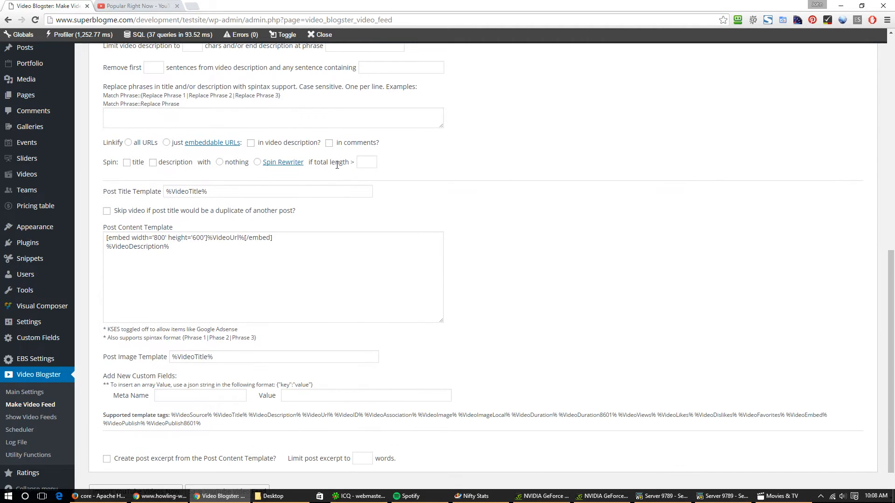
{"action": "scroll", "scroll_direction": "down", "scroll_amount": 3}
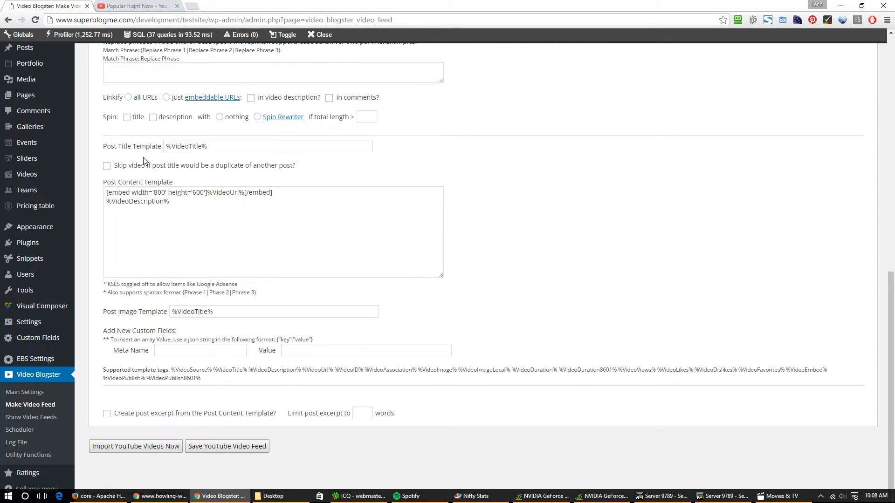
{"action": "mouse_move", "coordinate": [130, 156]}
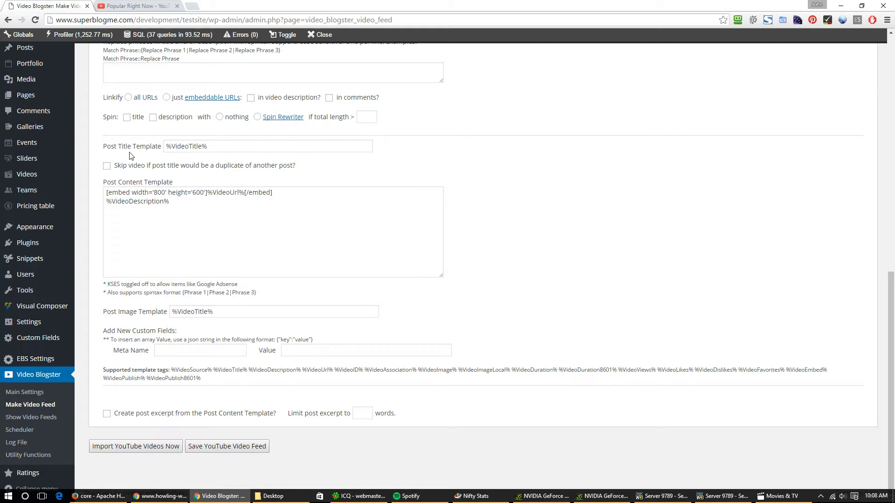
{"action": "mouse_move", "coordinate": [203, 142]}
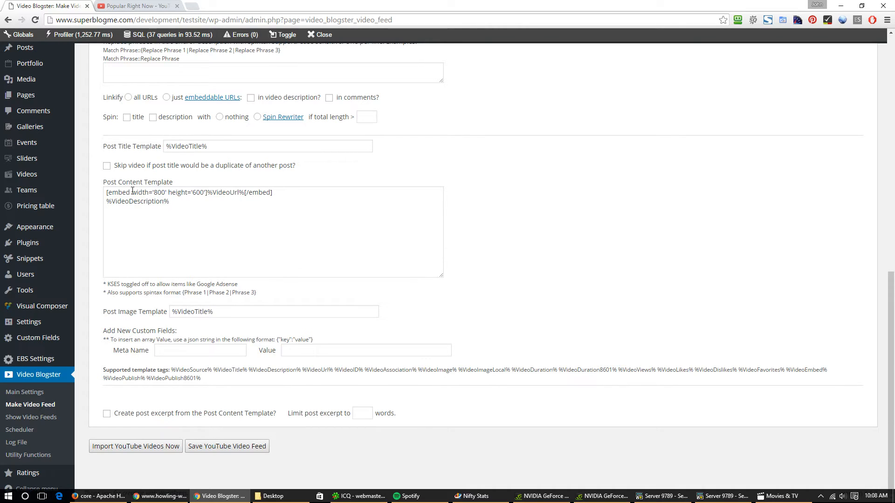
{"action": "triple_click", "coordinate": [188, 193]}
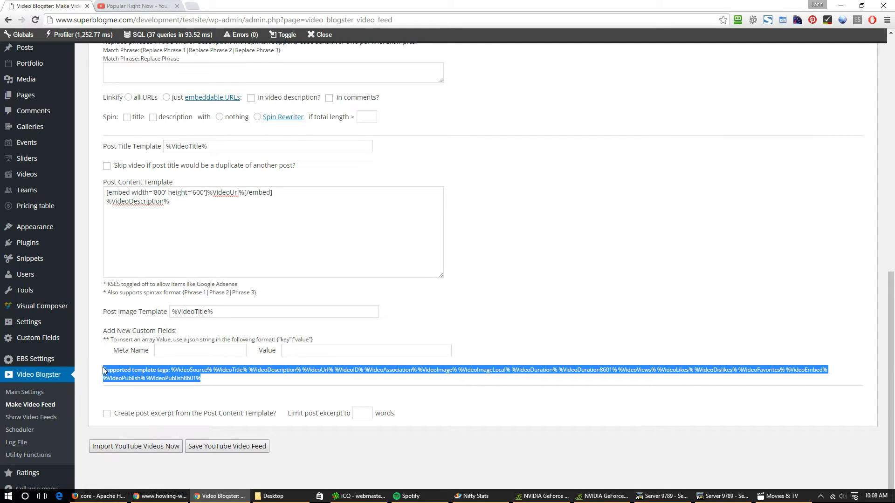
{"action": "mouse_move", "coordinate": [269, 228]}
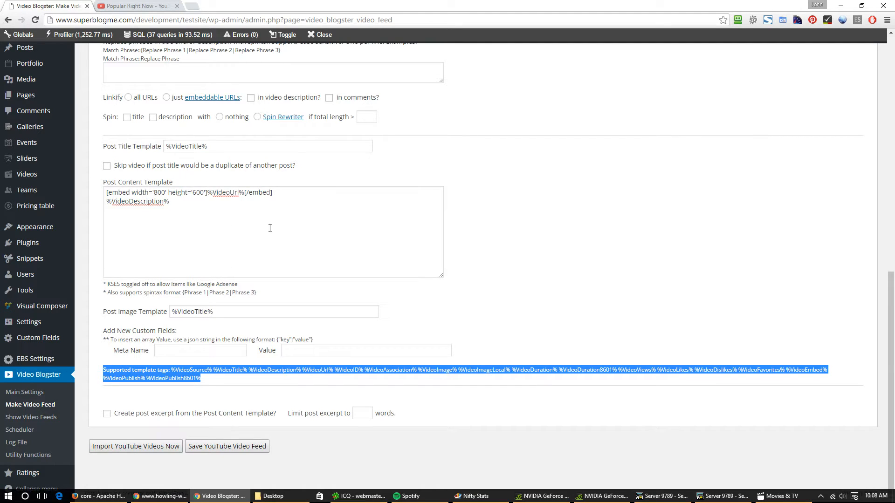
{"action": "mouse_move", "coordinate": [541, 371]}
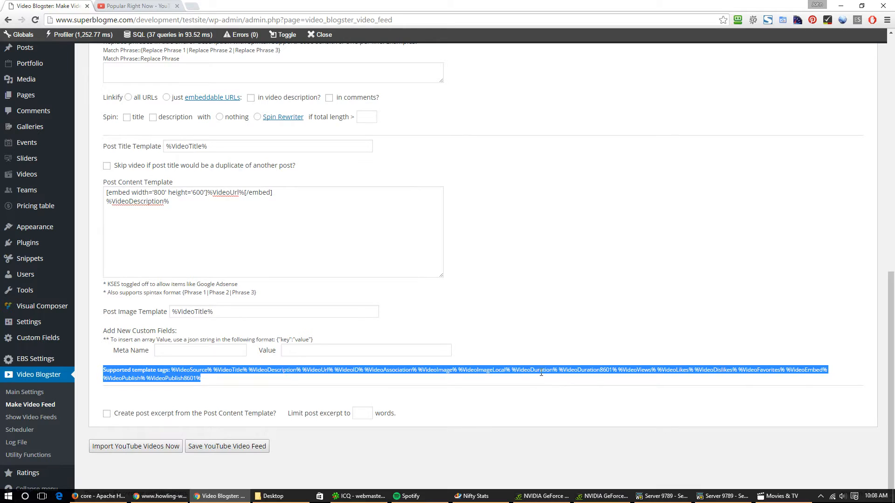
{"action": "left_click", "coordinate": [363, 251]}
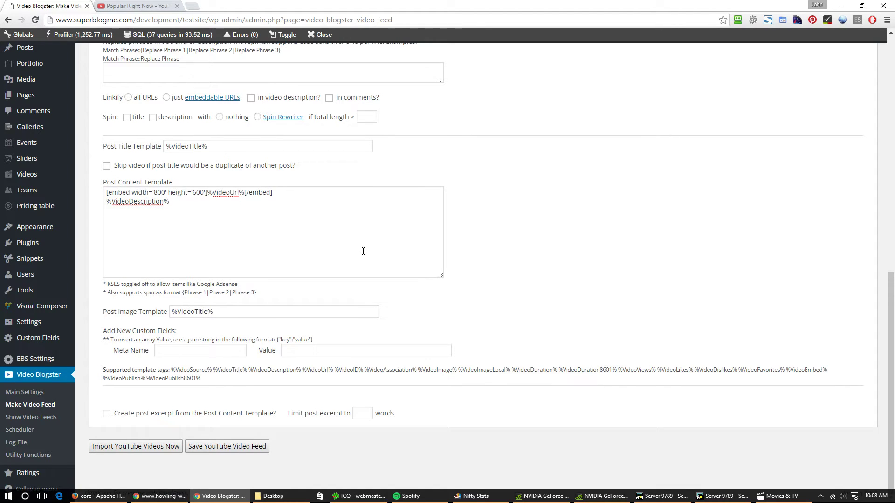
{"action": "mouse_move", "coordinate": [197, 208]}
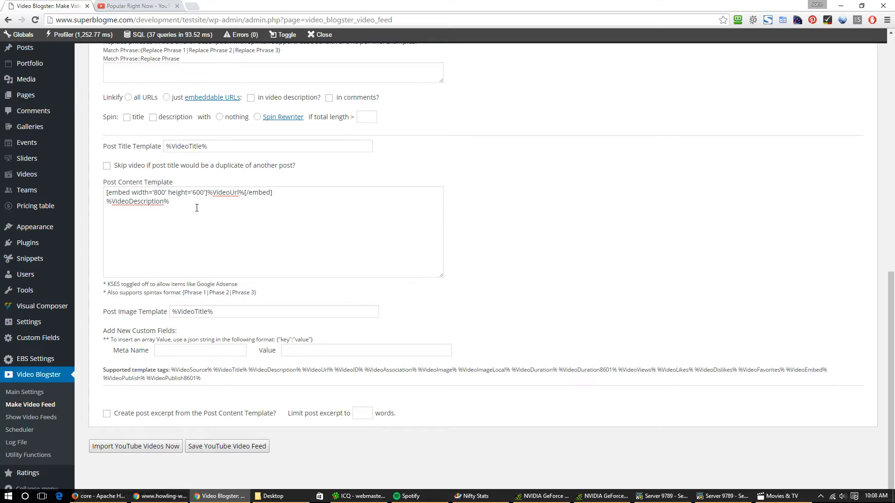
{"action": "mouse_move", "coordinate": [274, 239]}
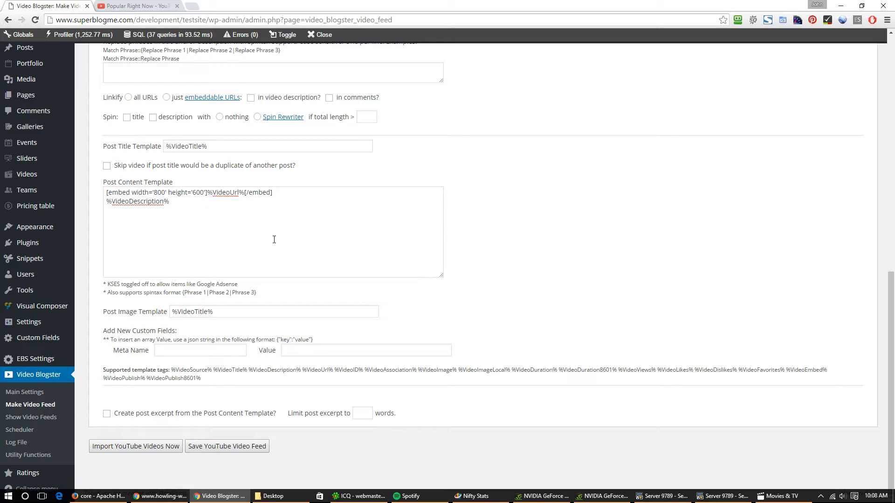
{"action": "mouse_move", "coordinate": [231, 207]}
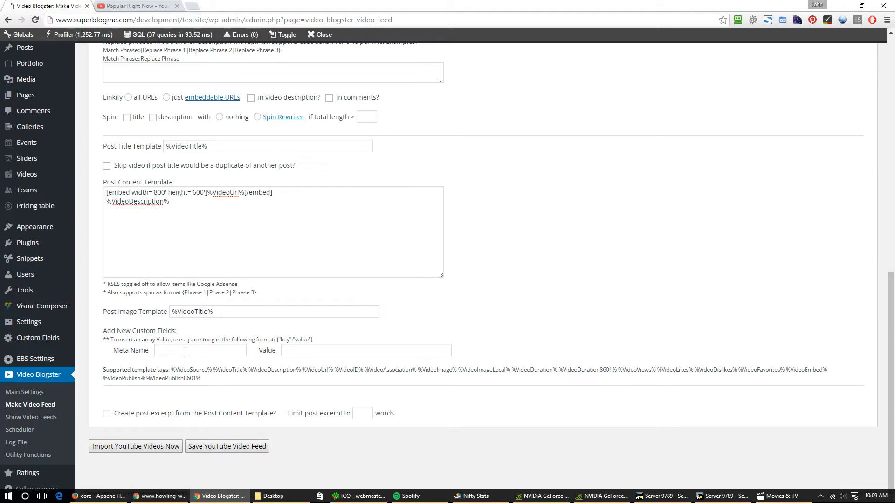
{"action": "scroll", "scroll_direction": "up", "scroll_amount": 3}
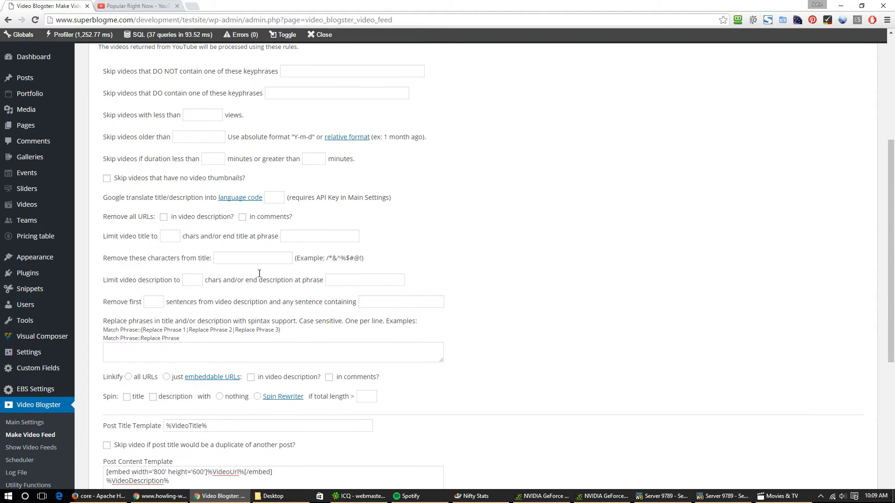
Step: Set new posts to publish status, dated with the videos' original publish dates
{"action": "scroll", "scroll_direction": "up", "scroll_amount": 3}
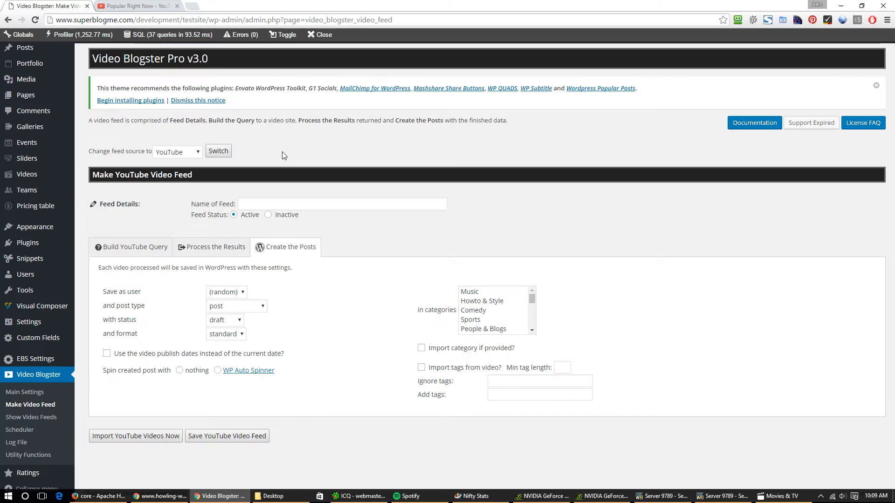
{"action": "mouse_move", "coordinate": [359, 233]}
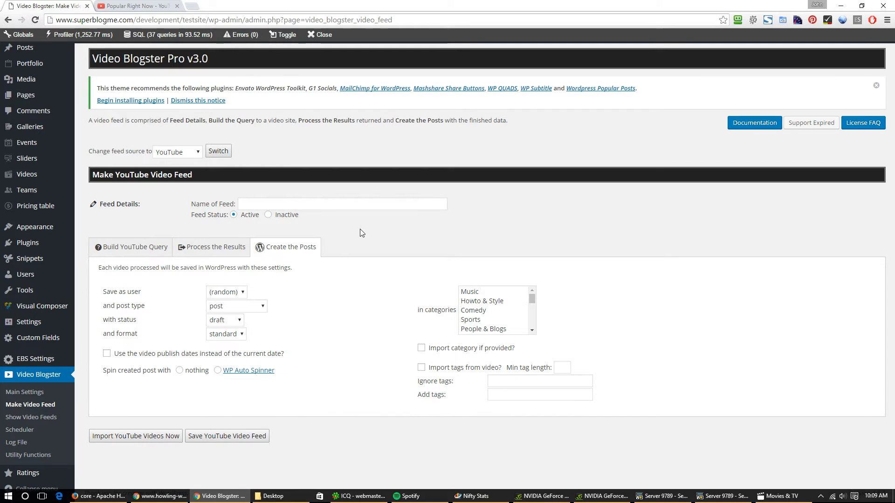
{"action": "mouse_move", "coordinate": [227, 269]}
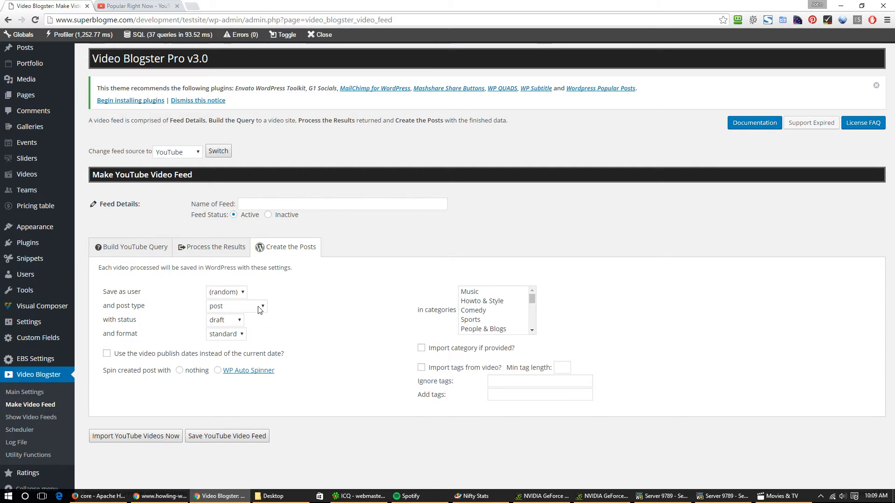
{"action": "mouse_move", "coordinate": [248, 312]}
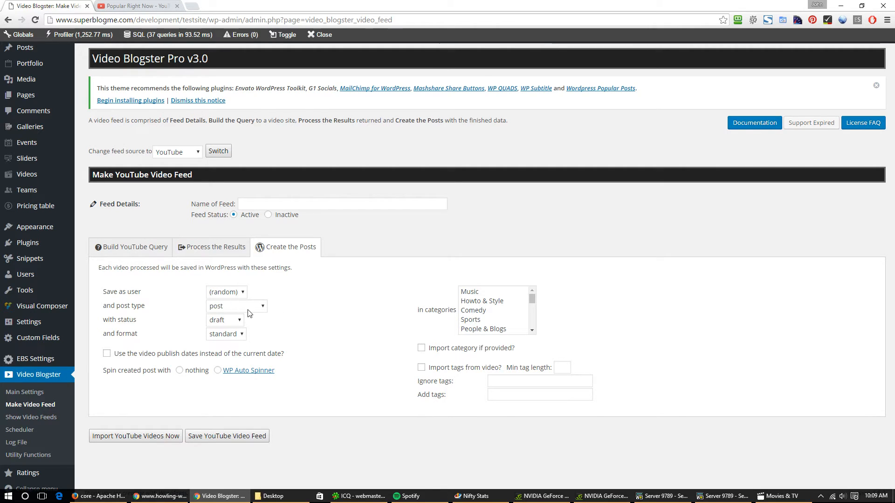
{"action": "left_click", "coordinate": [224, 320]}
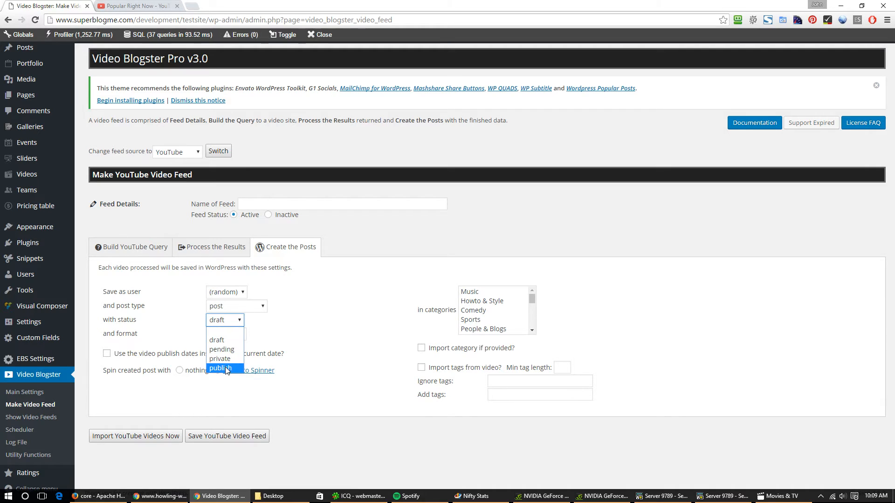
{"action": "left_click", "coordinate": [220, 369]}
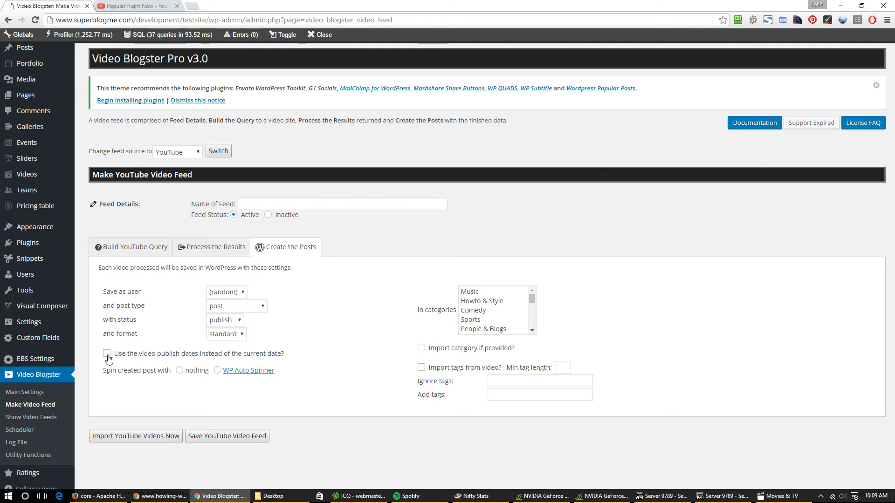
{"action": "left_click", "coordinate": [106, 353]}
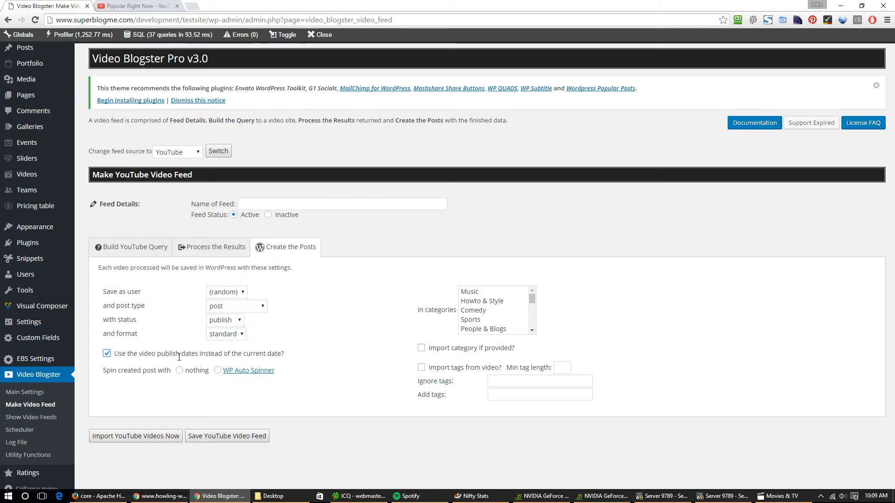
{"action": "mouse_move", "coordinate": [354, 377]}
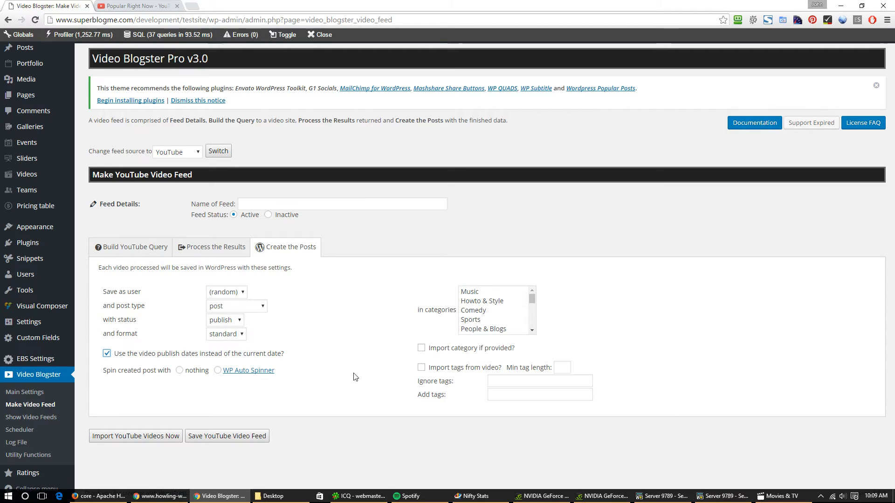
{"action": "mouse_move", "coordinate": [478, 315]}
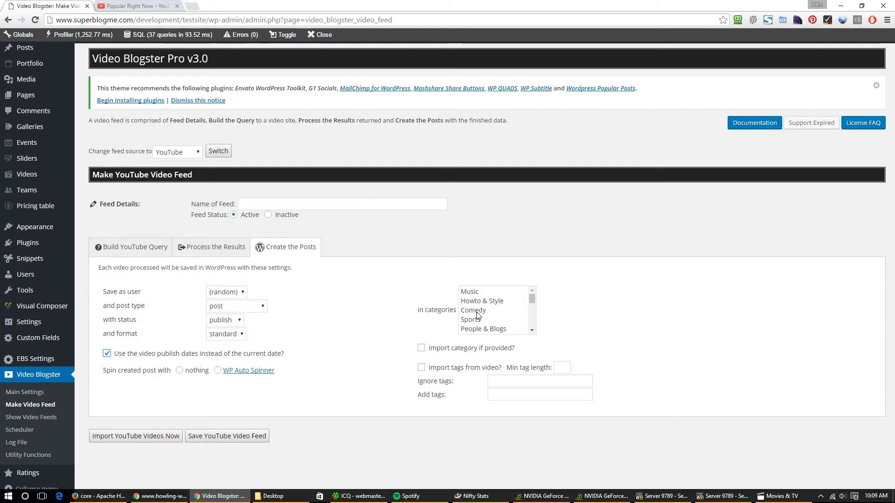
{"action": "mouse_move", "coordinate": [567, 317]}
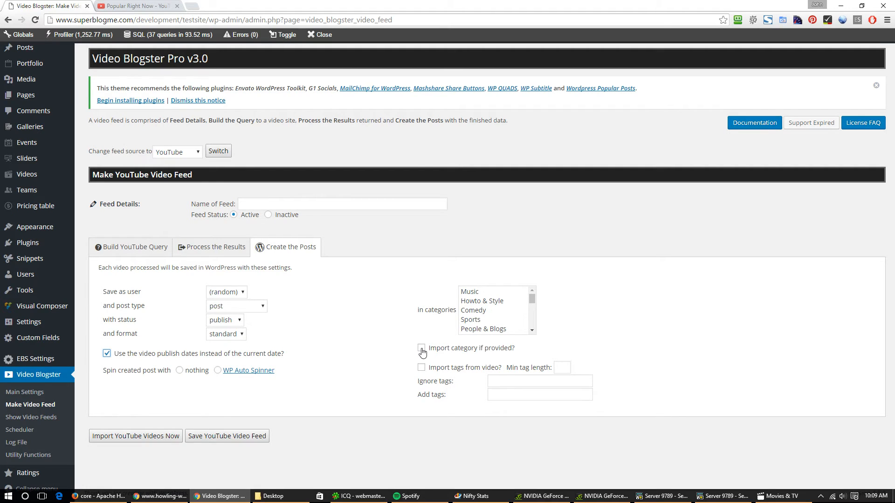
Step: Enable importing each video's category and tags into its post
{"action": "left_click", "coordinate": [422, 348]}
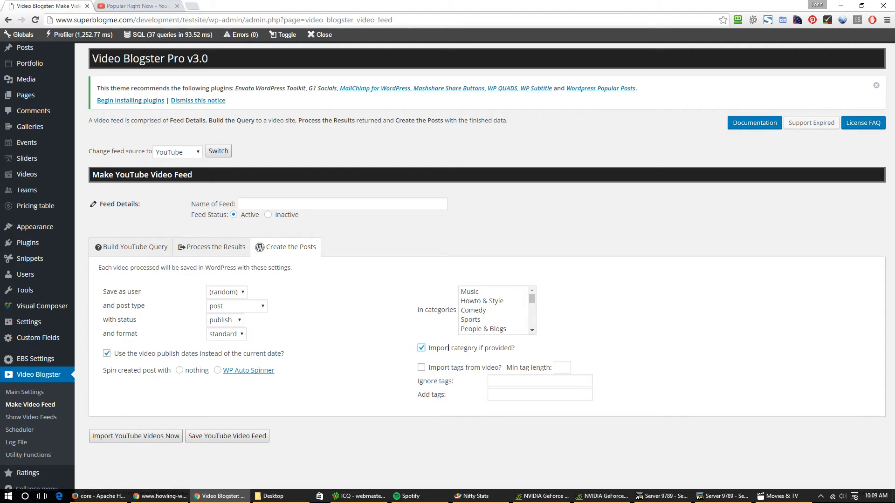
{"action": "left_click", "coordinate": [421, 367]}
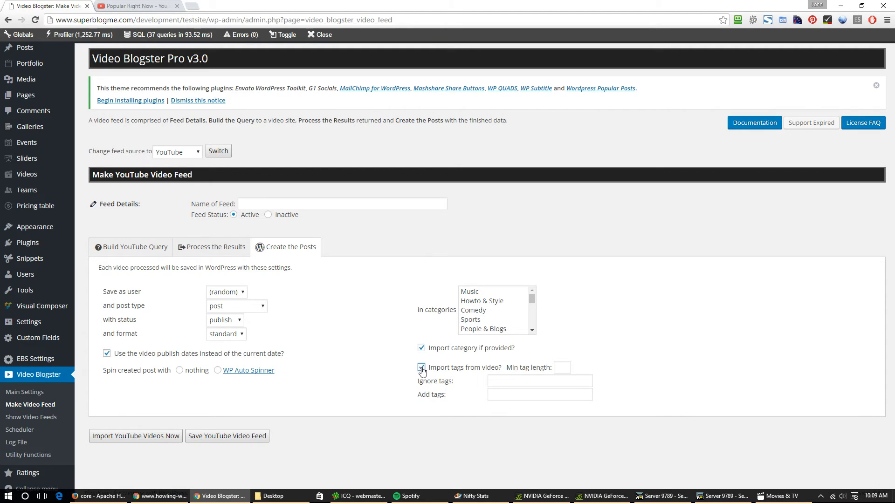
{"action": "left_click", "coordinate": [421, 368]}
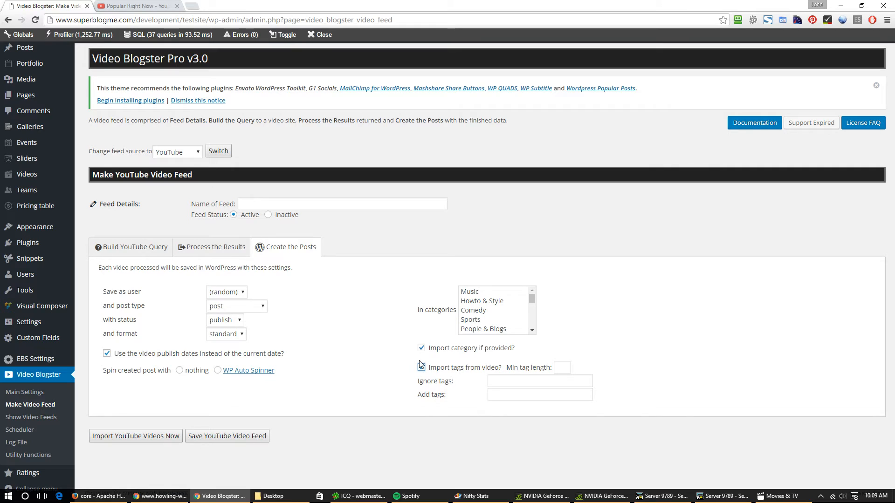
{"action": "left_click", "coordinate": [421, 367]}
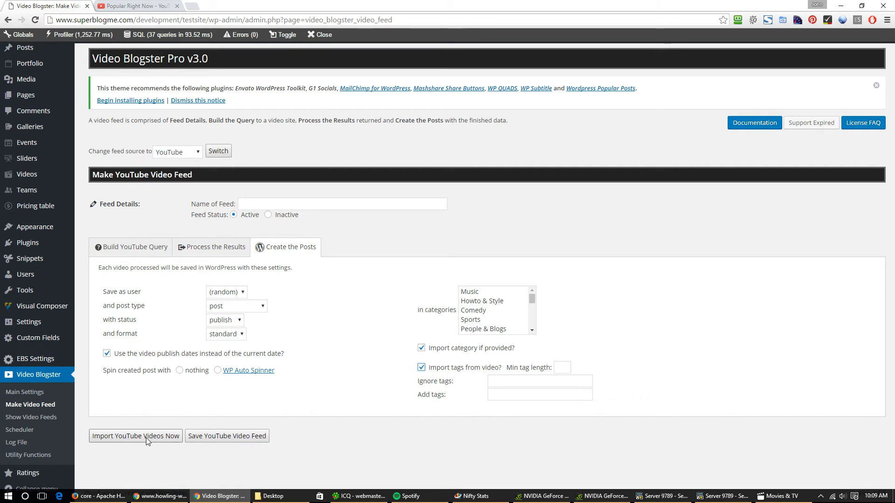
{"action": "mouse_move", "coordinate": [241, 437]}
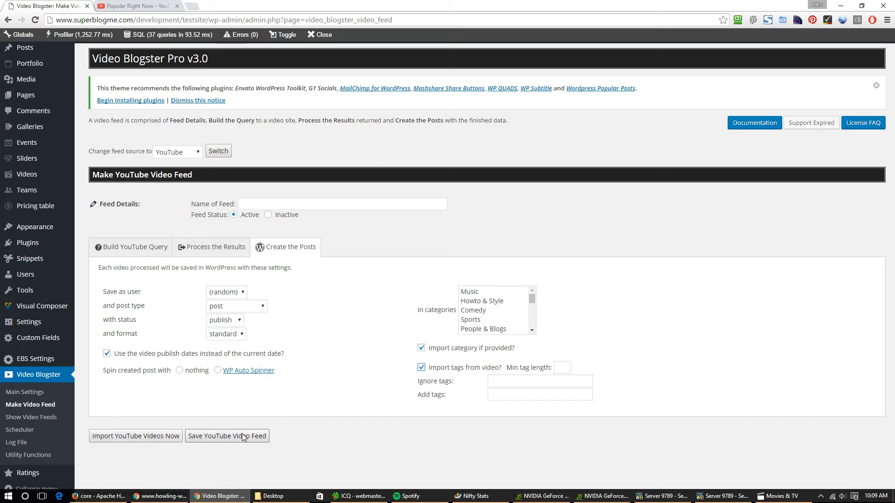
{"action": "mouse_move", "coordinate": [67, 440]}
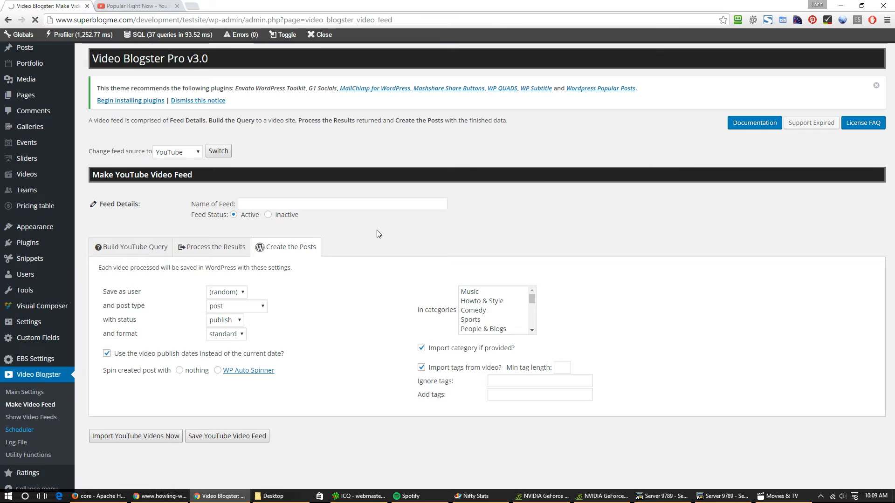
Step: View the Scheduler page with 4-hour feed queries and 12-hour utility runs
{"action": "left_click", "coordinate": [19, 430]}
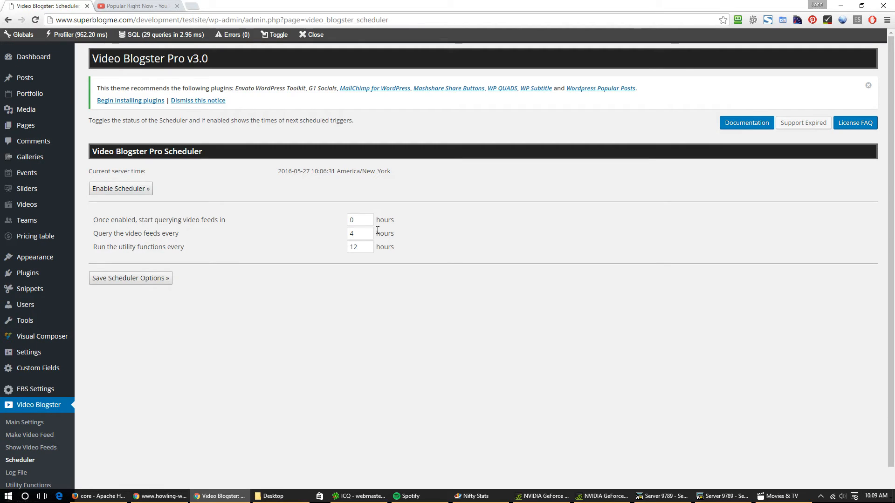
{"action": "mouse_move", "coordinate": [146, 234]}
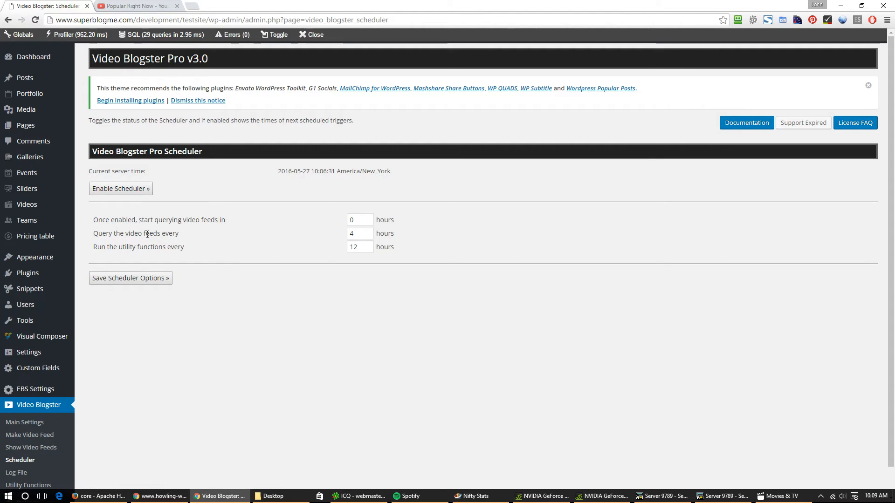
{"action": "triple_click", "coordinate": [359, 234]}
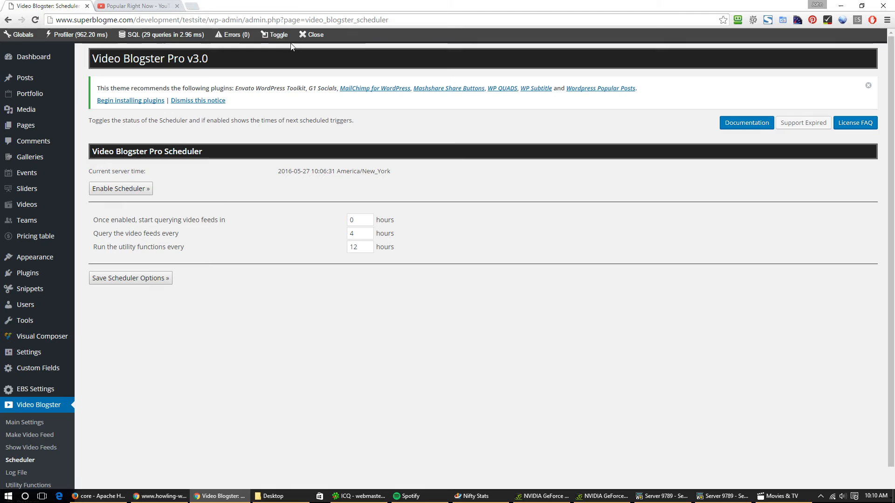
{"action": "right_click", "coordinate": [29, 53]}
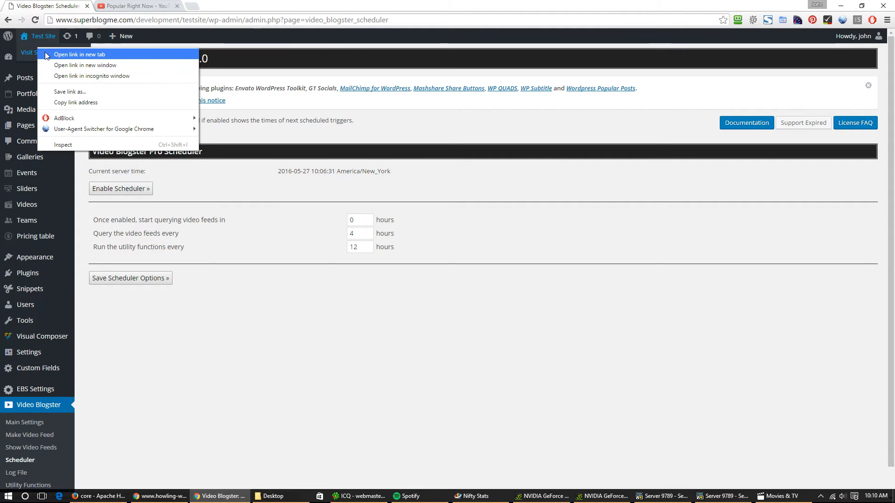
Step: Open the test site in a new tab and browse the Bimber home page's video posts
{"action": "left_click", "coordinate": [80, 54]}
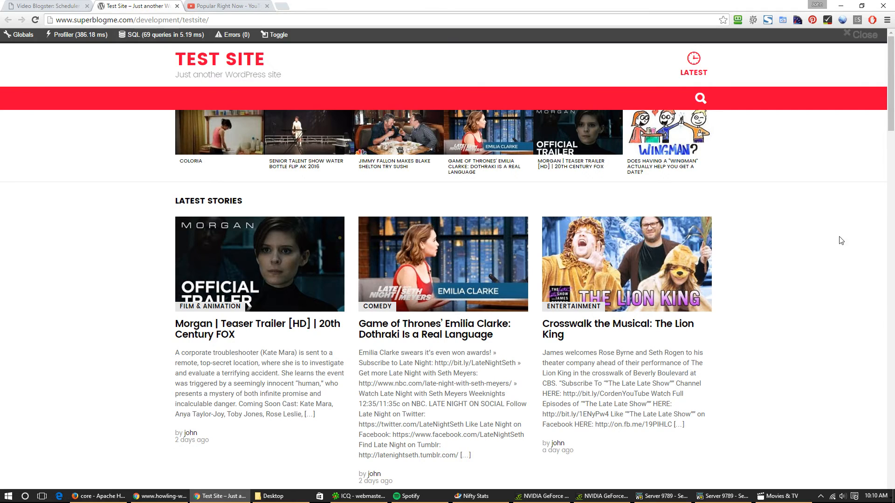
{"action": "scroll", "scroll_direction": "down", "scroll_amount": 3}
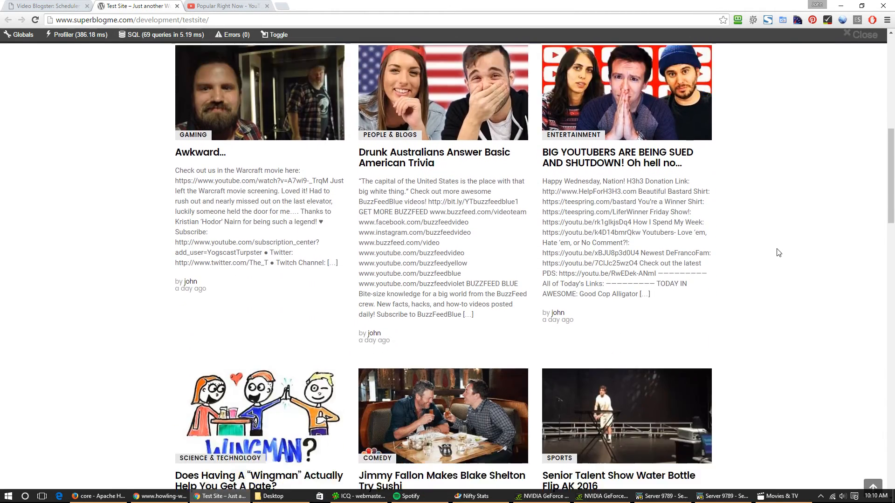
{"action": "scroll", "scroll_direction": "down", "scroll_amount": 3}
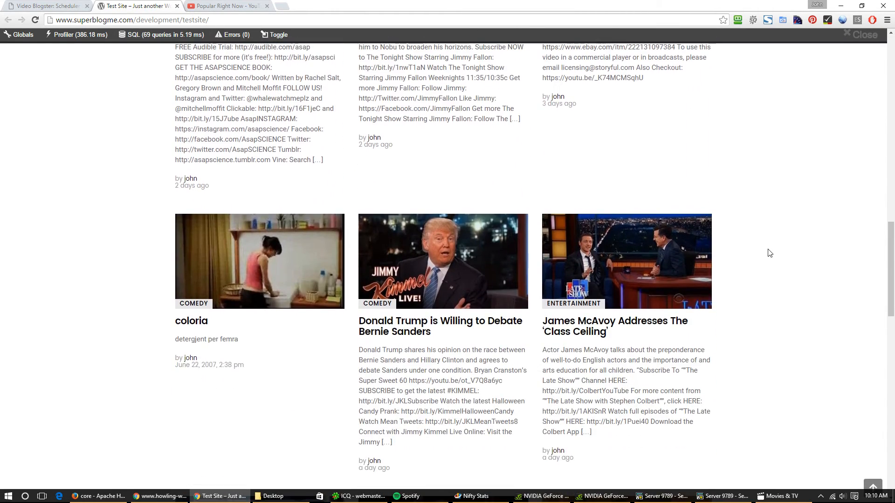
{"action": "scroll", "scroll_direction": "down", "scroll_amount": 3}
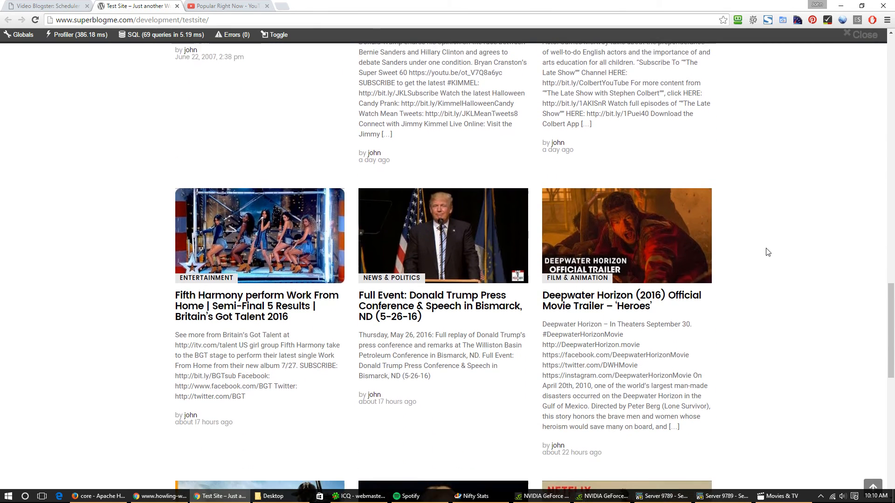
{"action": "scroll", "scroll_direction": "down", "scroll_amount": 3}
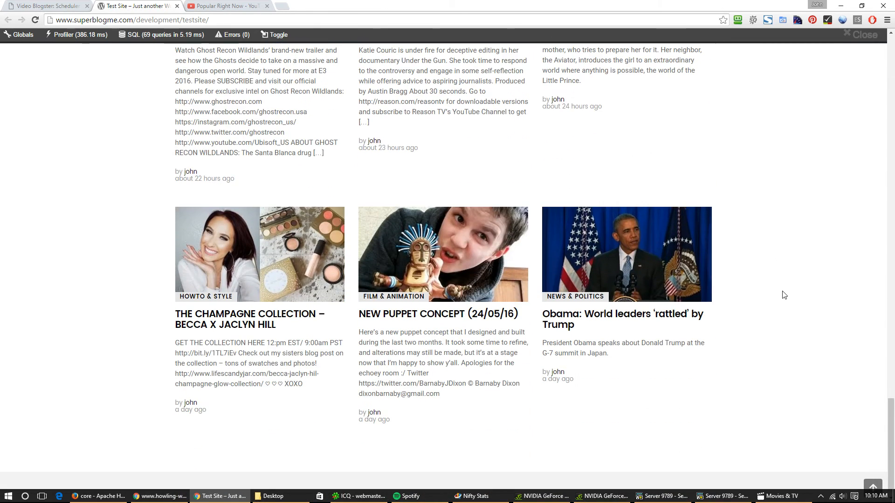
{"action": "scroll", "scroll_direction": "up", "scroll_amount": 3}
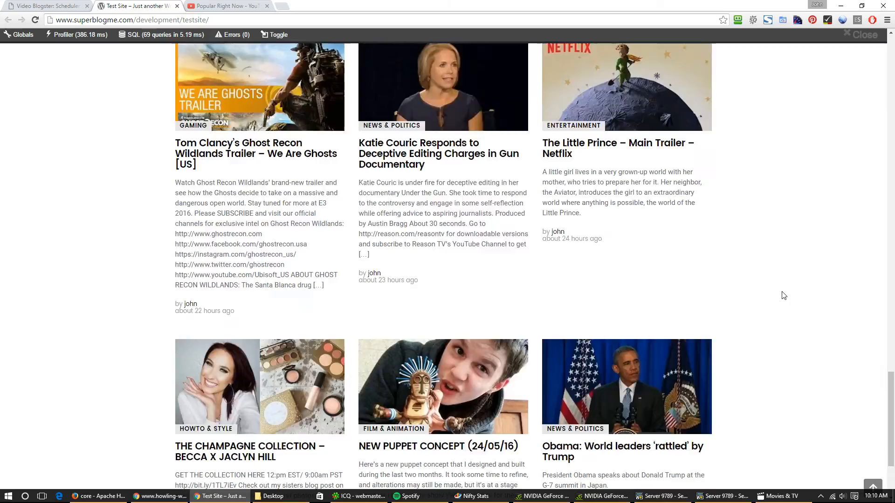
{"action": "scroll", "scroll_direction": "down", "scroll_amount": 3}
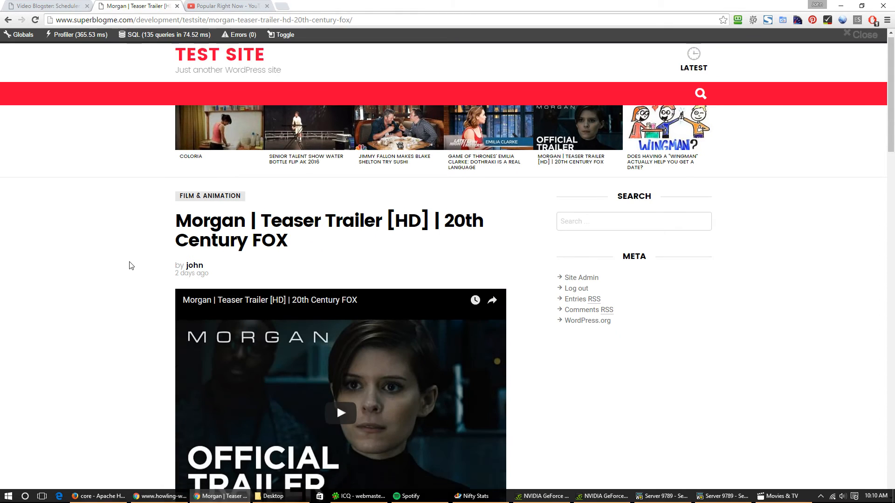
Step: Scroll through the Morgan teaser trailer post's video, description, hashtags and related posts
{"action": "scroll", "scroll_direction": "down", "scroll_amount": 3}
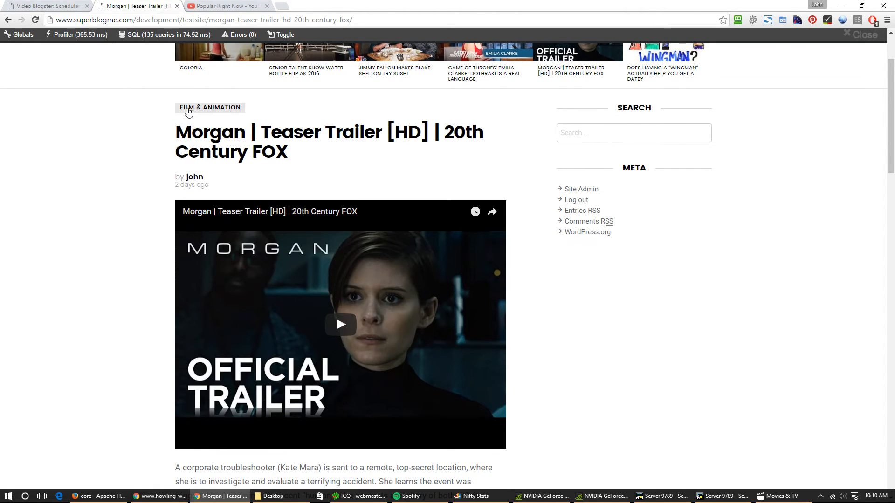
{"action": "mouse_move", "coordinate": [233, 141]}
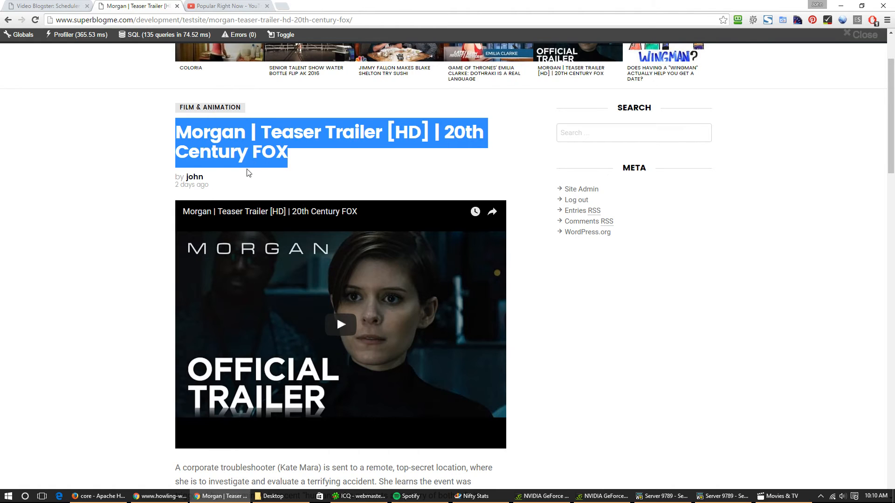
{"action": "scroll", "scroll_direction": "down", "scroll_amount": 3}
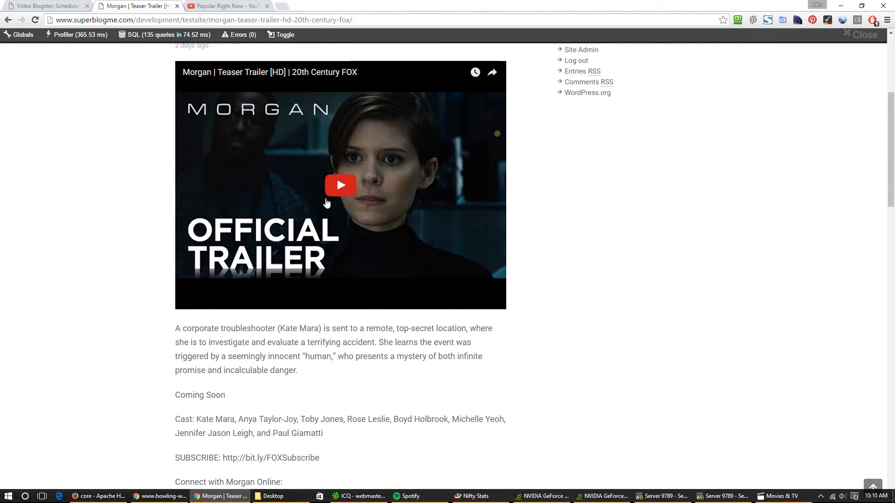
{"action": "scroll", "scroll_direction": "down", "scroll_amount": 3}
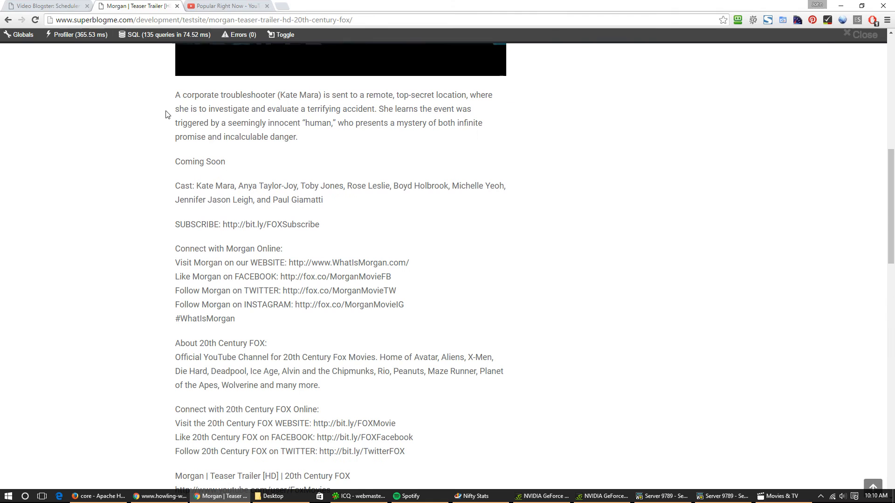
{"action": "scroll", "scroll_direction": "down", "scroll_amount": 3}
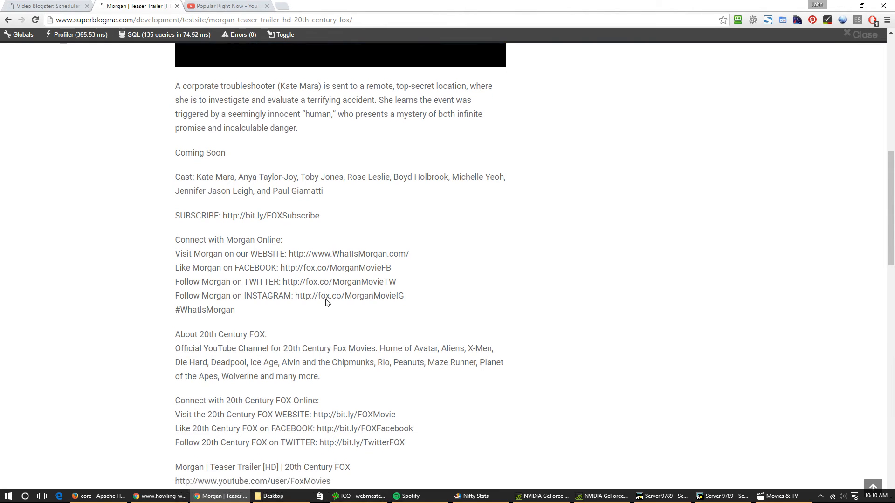
{"action": "scroll", "scroll_direction": "down", "scroll_amount": 3}
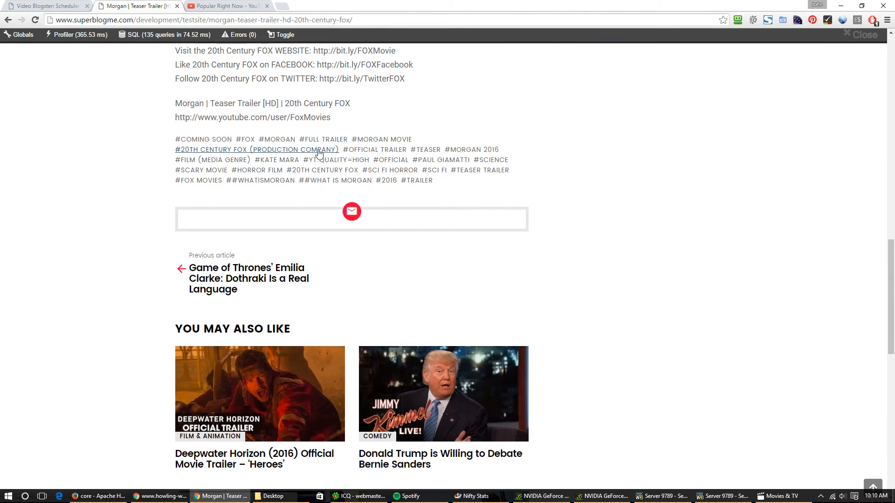
{"action": "mouse_move", "coordinate": [323, 140]}
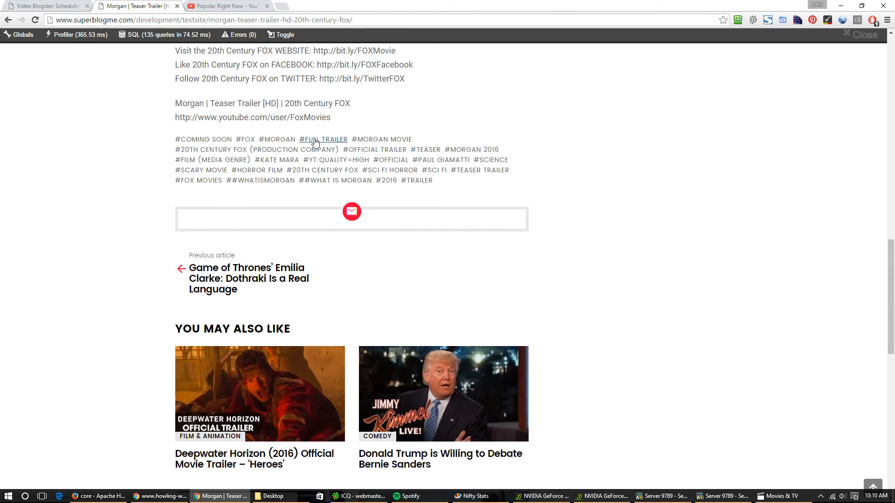
{"action": "mouse_move", "coordinate": [245, 329]}
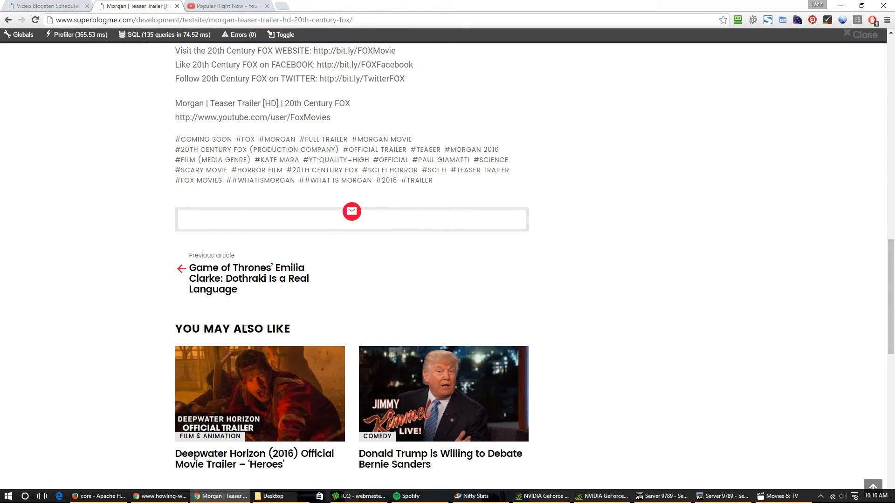
{"action": "scroll", "scroll_direction": "up", "scroll_amount": 3}
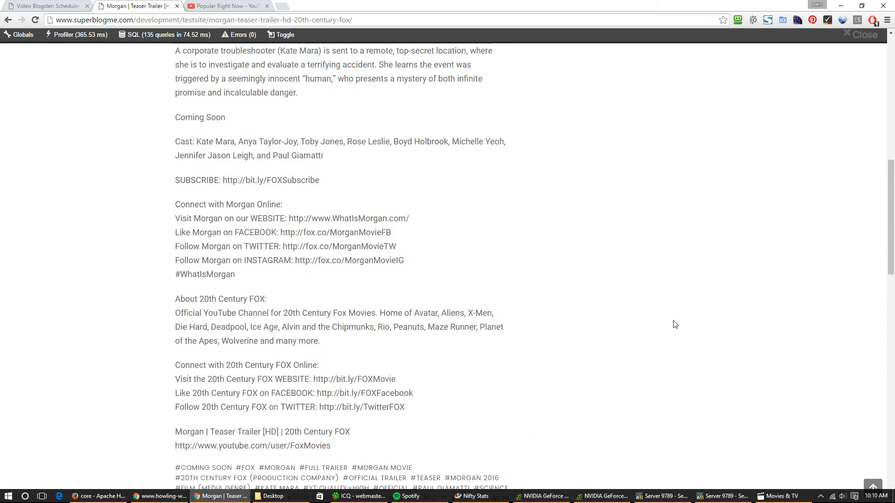
Step: Return to the site home page, then back to the Video Blogster Scheduler admin tab
{"action": "left_click", "coordinate": [8, 20]}
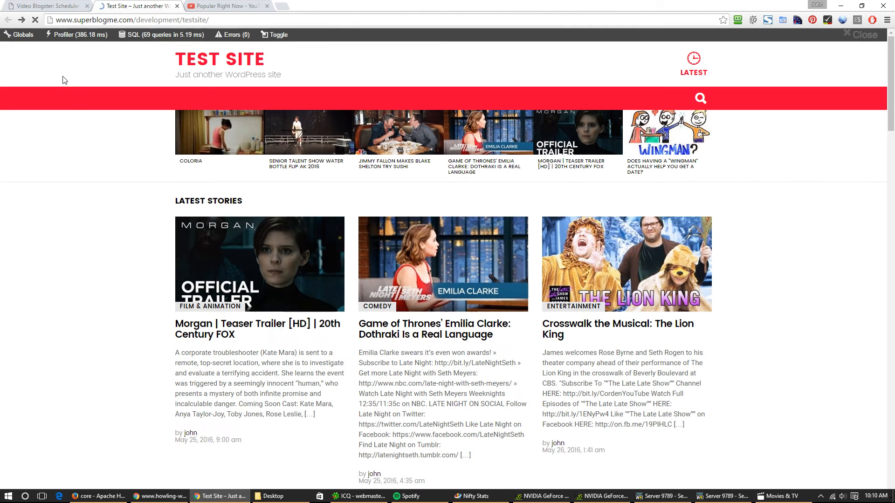
{"action": "mouse_move", "coordinate": [259, 257]}
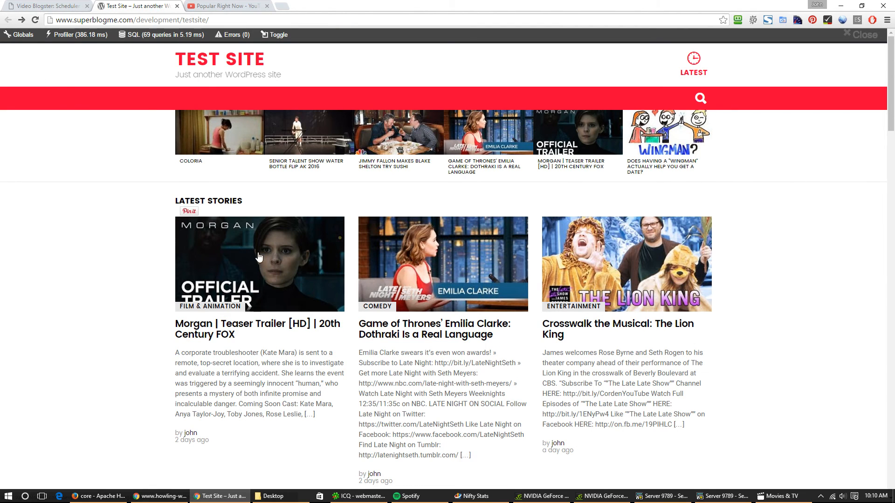
{"action": "left_click", "coordinate": [46, 6]}
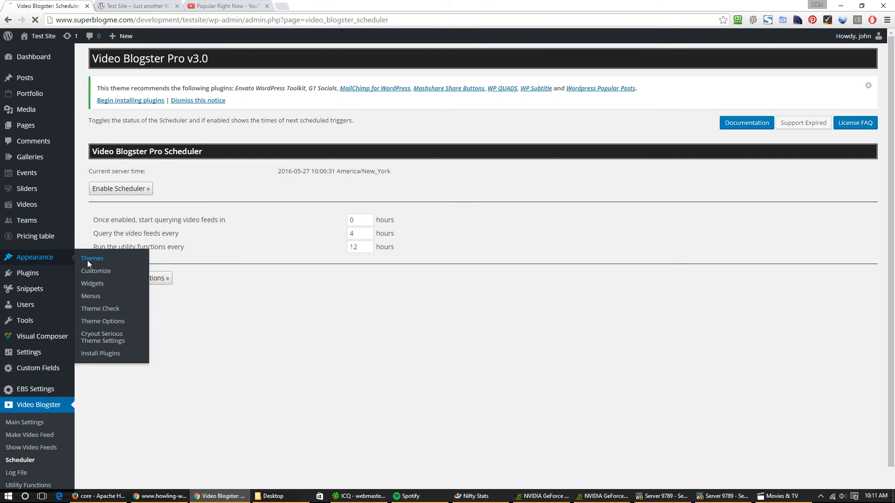
Step: Activate the Herald theme from Appearance > Themes
{"action": "left_click", "coordinate": [92, 258]}
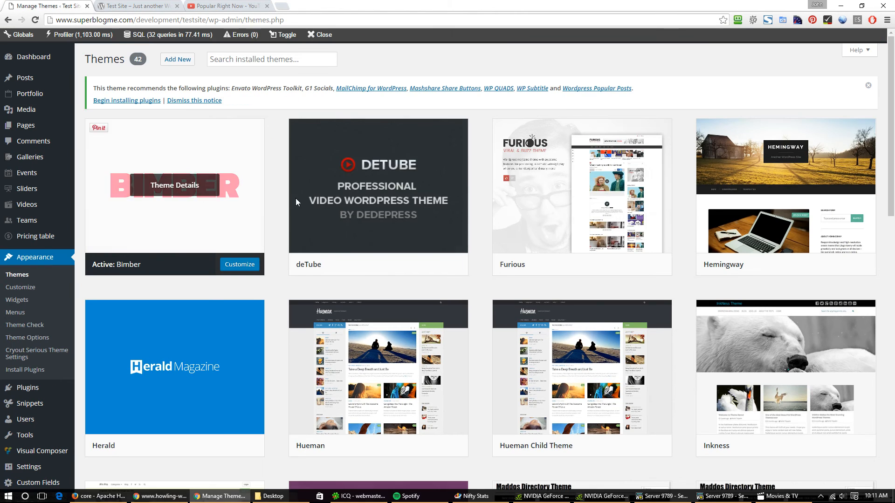
{"action": "scroll", "scroll_direction": "down", "scroll_amount": 3}
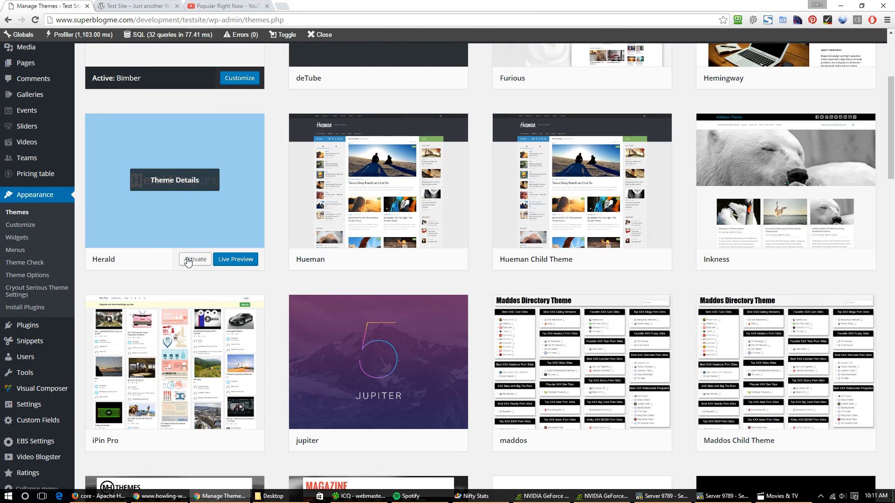
{"action": "left_click", "coordinate": [194, 259]}
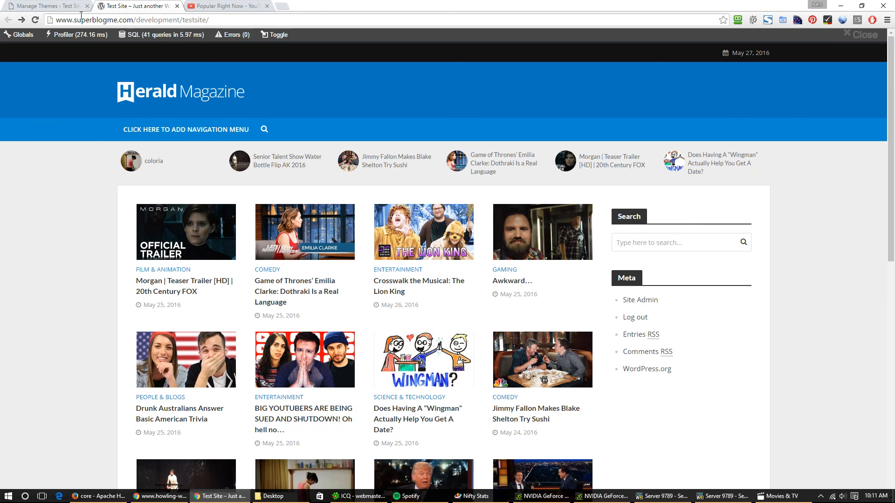
{"action": "mouse_move", "coordinate": [185, 129]}
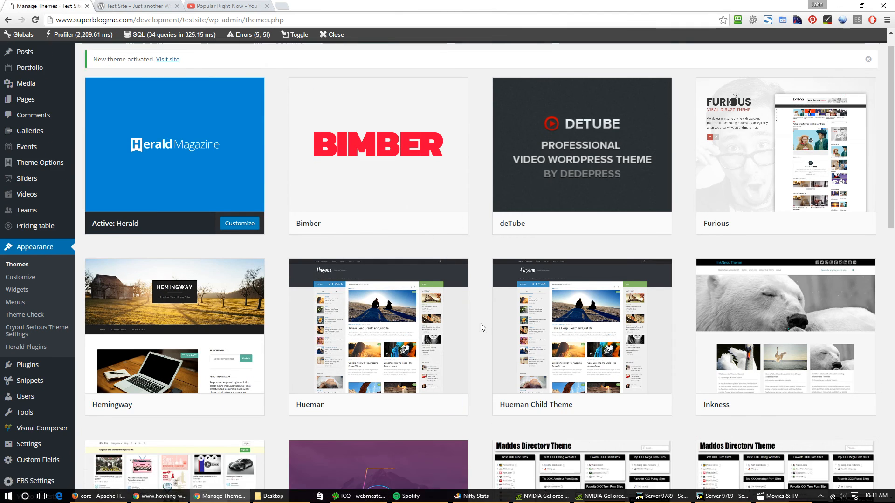
Step: Scroll the themes list and activate MH Magazine lite
{"action": "scroll", "scroll_direction": "down", "scroll_amount": 3}
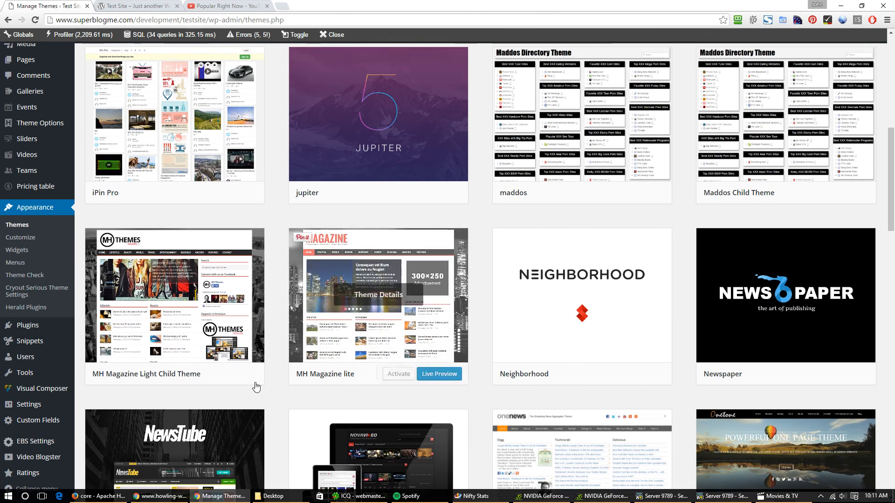
{"action": "left_click", "coordinate": [399, 374]}
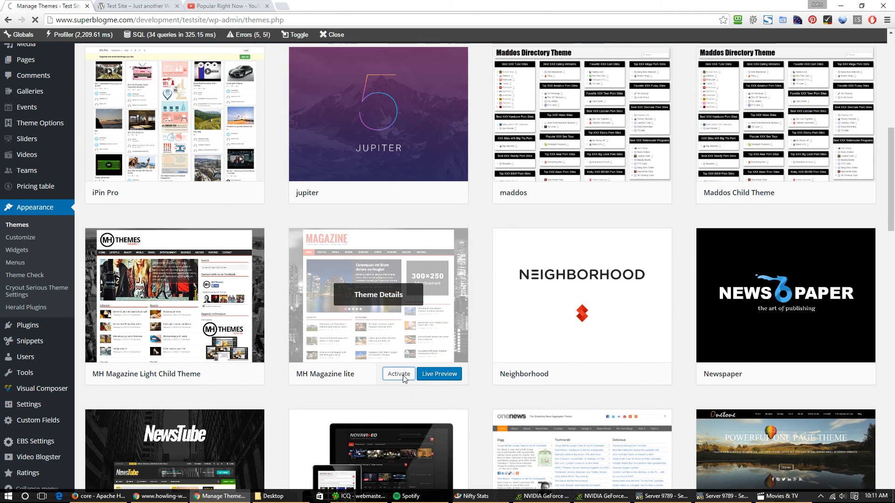
{"action": "mouse_move", "coordinate": [285, 325]}
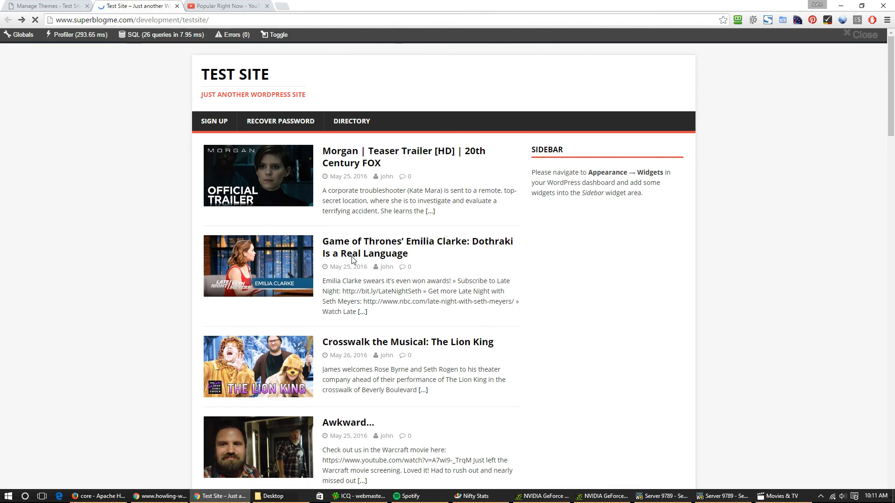
Step: Scroll through the MH Magazine lite home page to view imported video posts with dates and excerpts
{"action": "scroll", "scroll_direction": "down", "scroll_amount": 3}
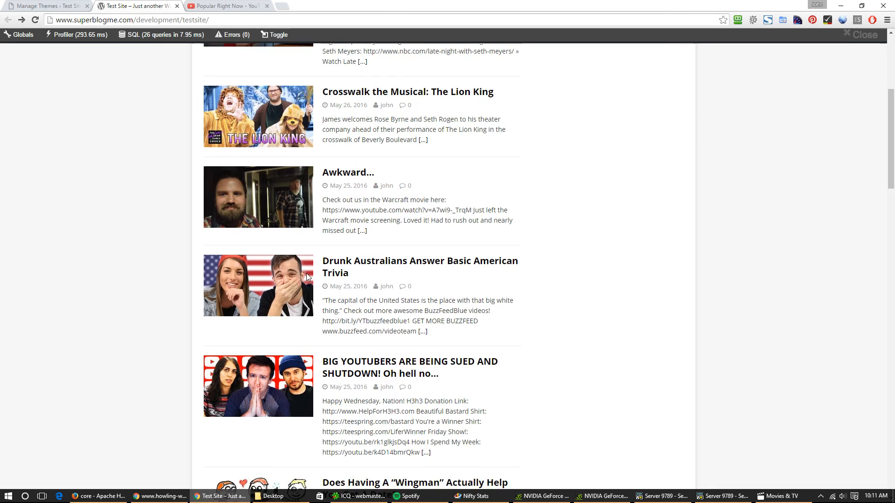
{"action": "scroll", "scroll_direction": "up", "scroll_amount": 3}
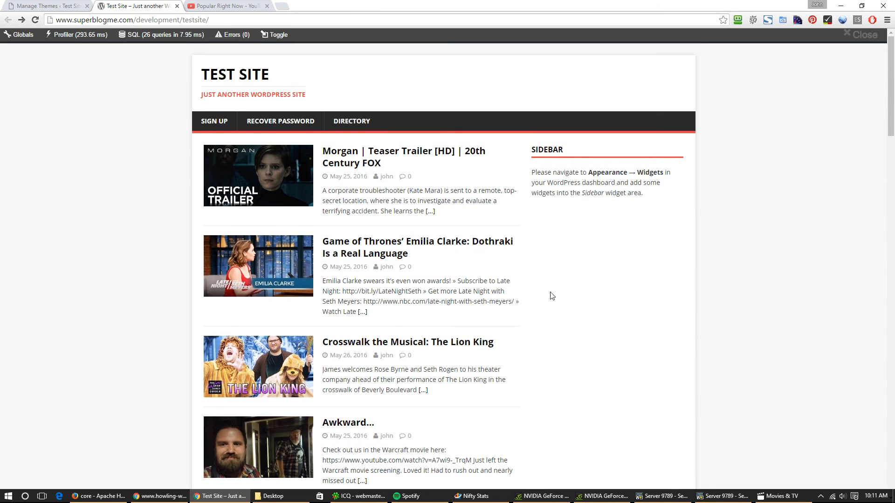
{"action": "mouse_move", "coordinate": [401, 188]}
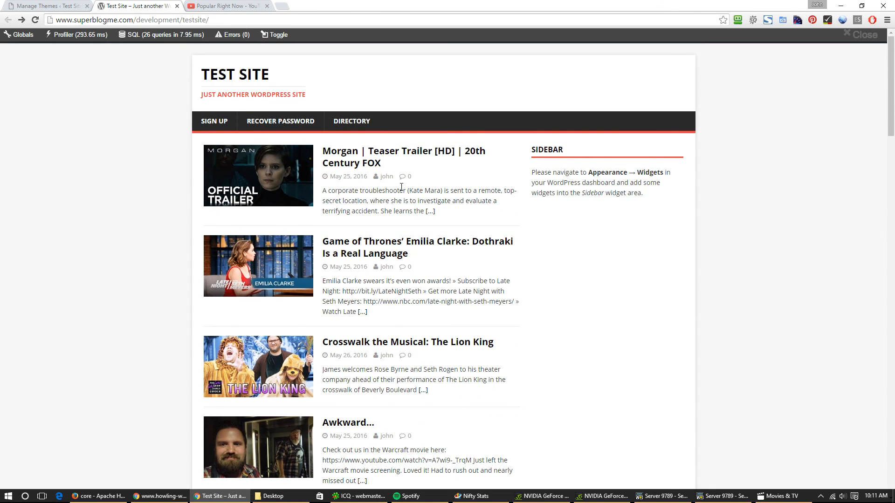
{"action": "mouse_move", "coordinate": [280, 121]}
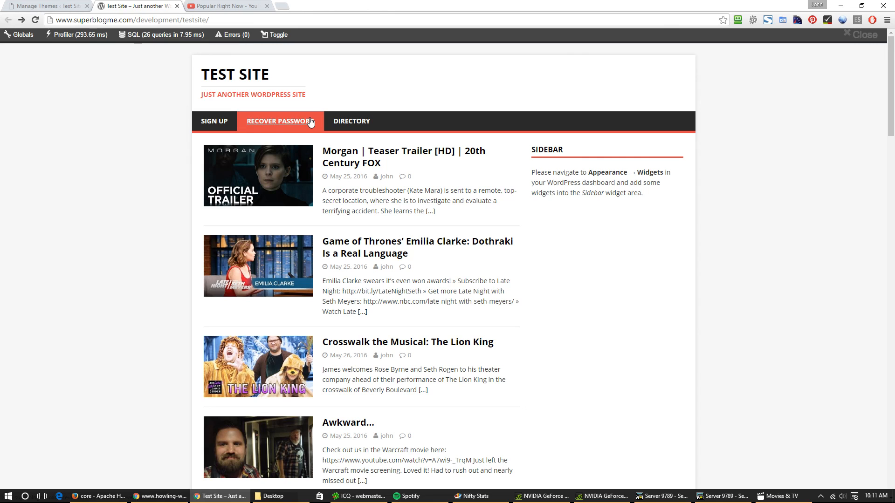
{"action": "mouse_move", "coordinate": [348, 262]}
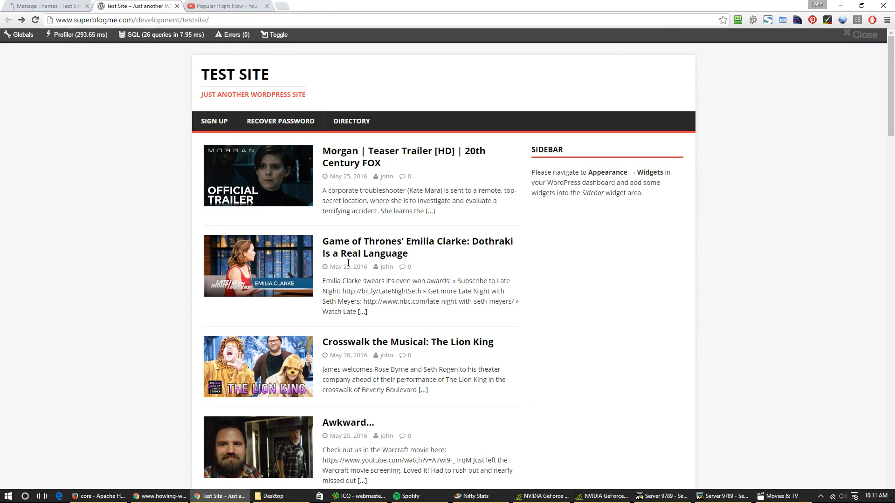